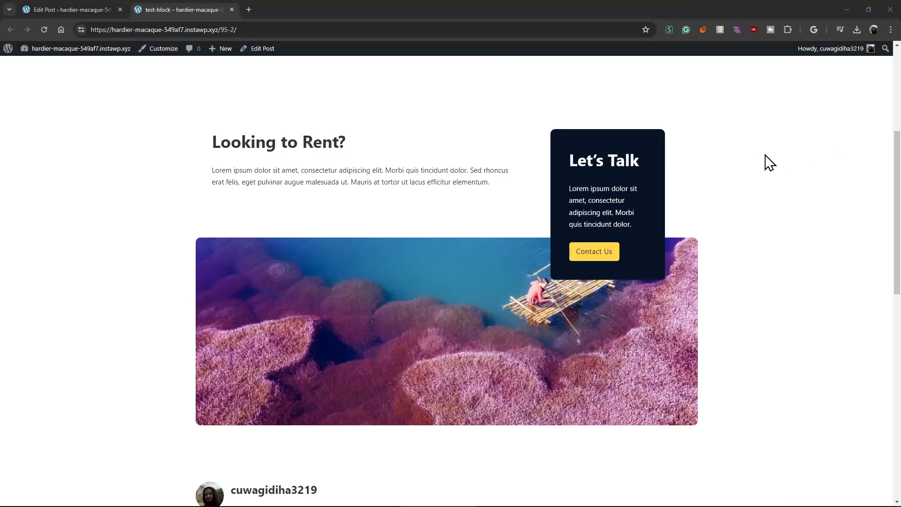
{"action": "mouse_move", "coordinate": [764, 160]}
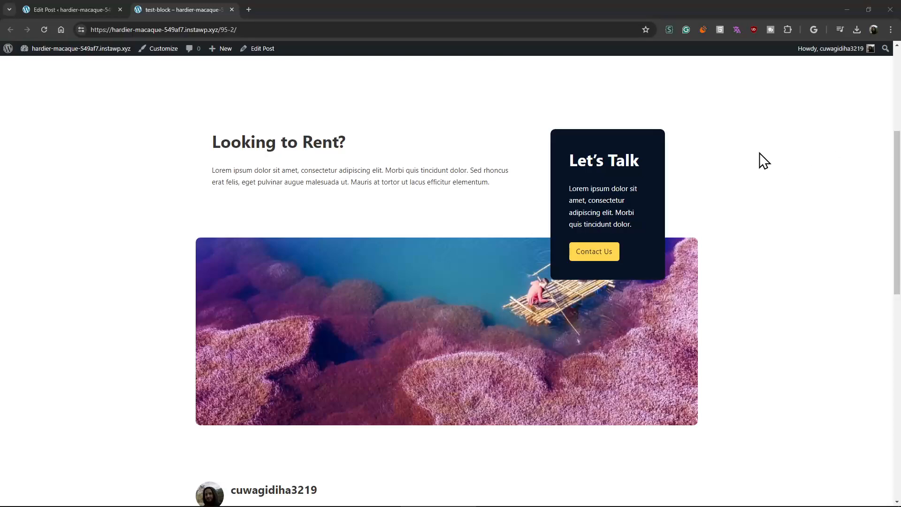
{"action": "mouse_move", "coordinate": [381, 195]}
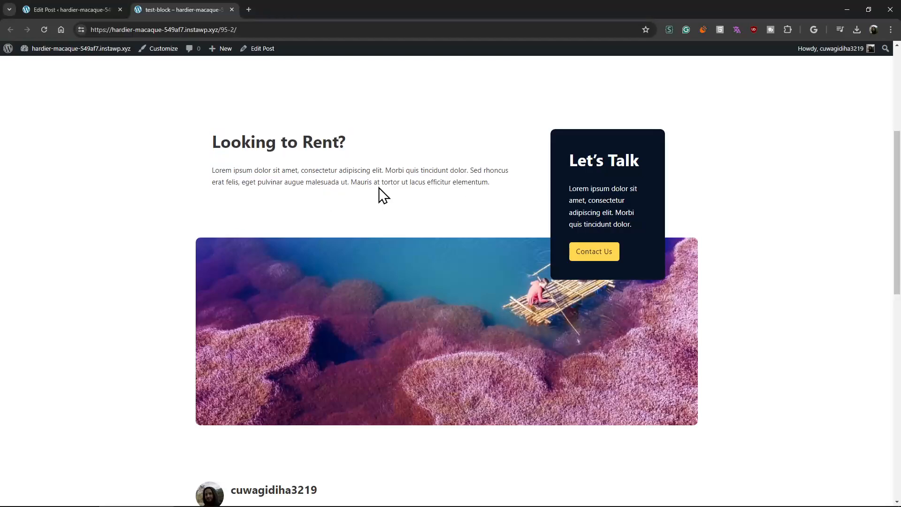
- Insert 'asdfasdf' into the 'Looking to Rent?' heading and begin editing the body paragraph
{"action": "left_click", "coordinate": [69, 9]}
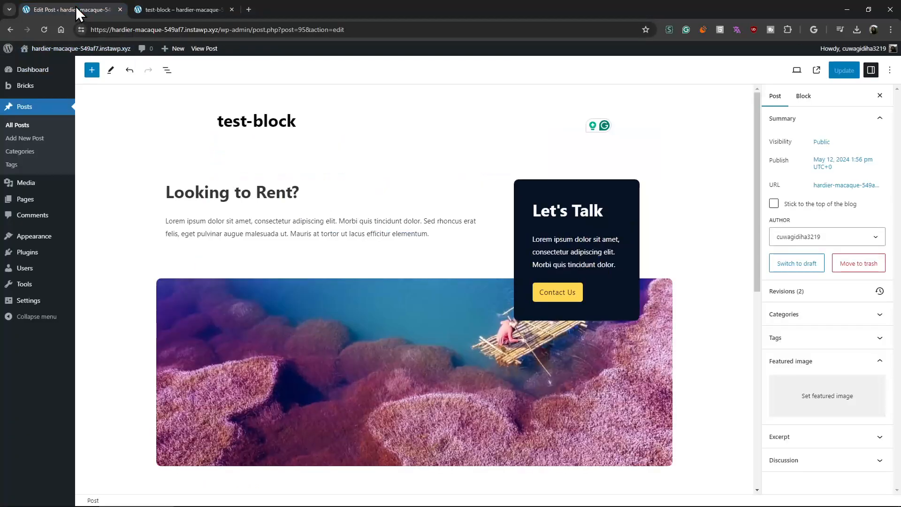
{"action": "left_click", "coordinate": [232, 191]}
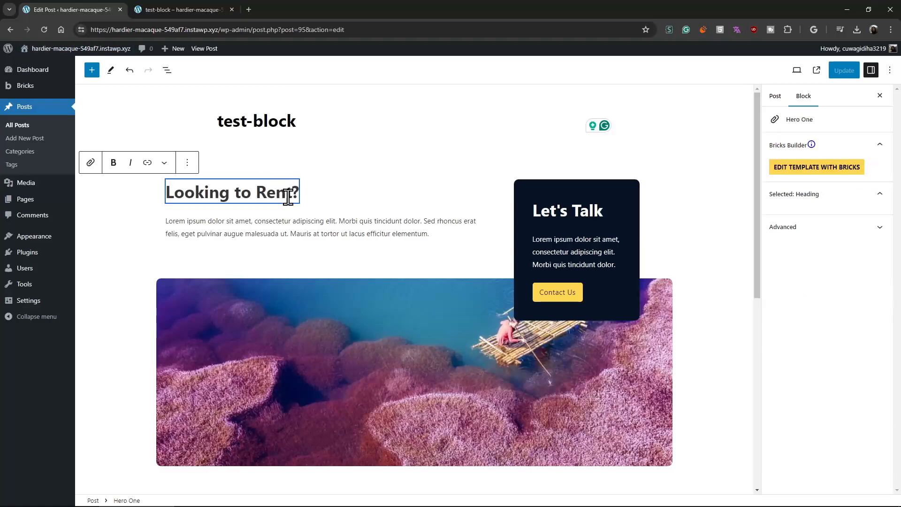
{"action": "left_click", "coordinate": [168, 70]}
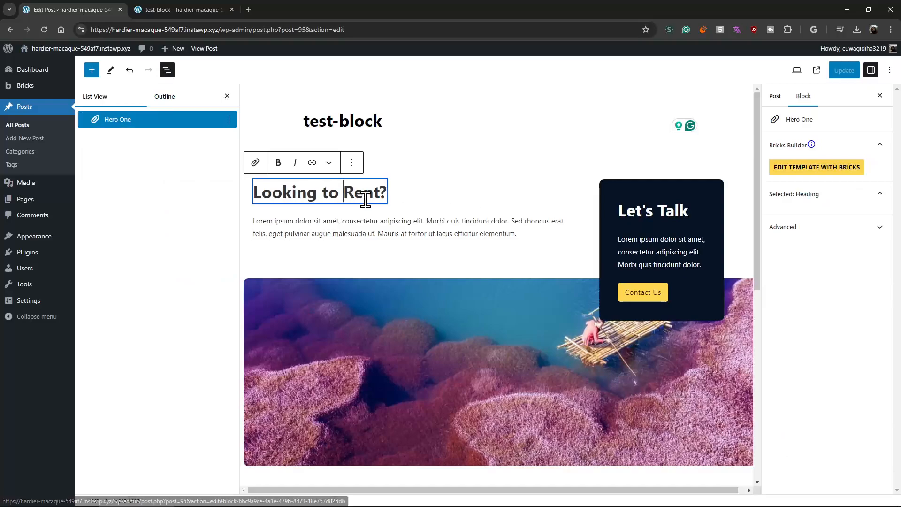
{"action": "type", "text": "asdfasdfasdf"}
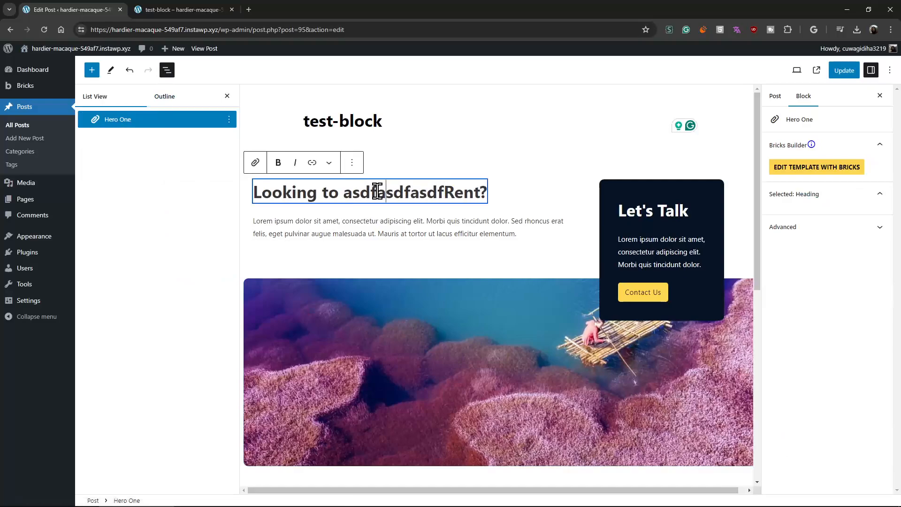
{"action": "left_click", "coordinate": [295, 163]}
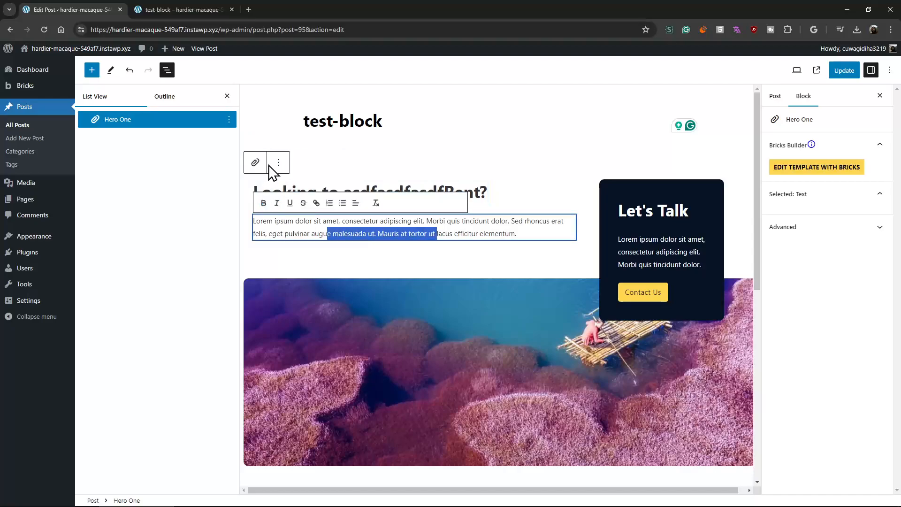
{"action": "mouse_move", "coordinate": [278, 208]}
{"action": "type", "text": "sdfsdf"}
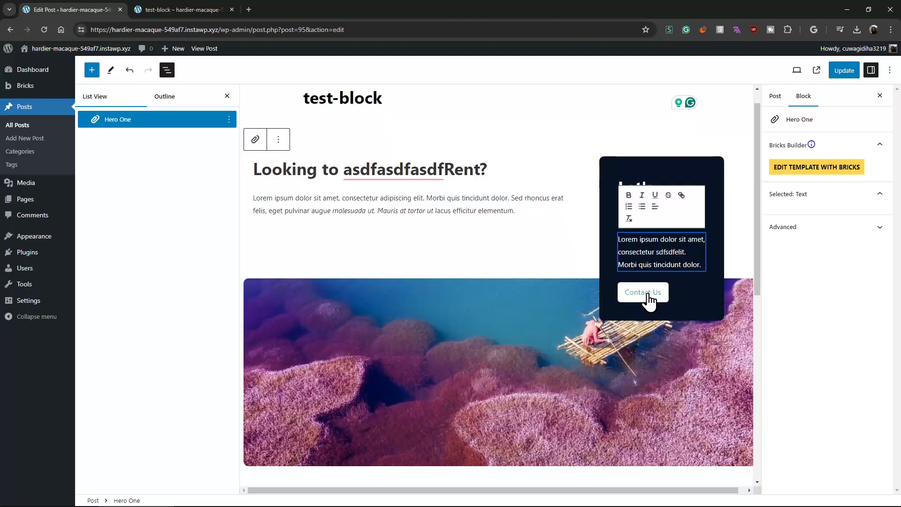
- Swap the Hero One lake image for the cat photo from the Media Library
{"action": "left_click", "coordinate": [642, 292]}
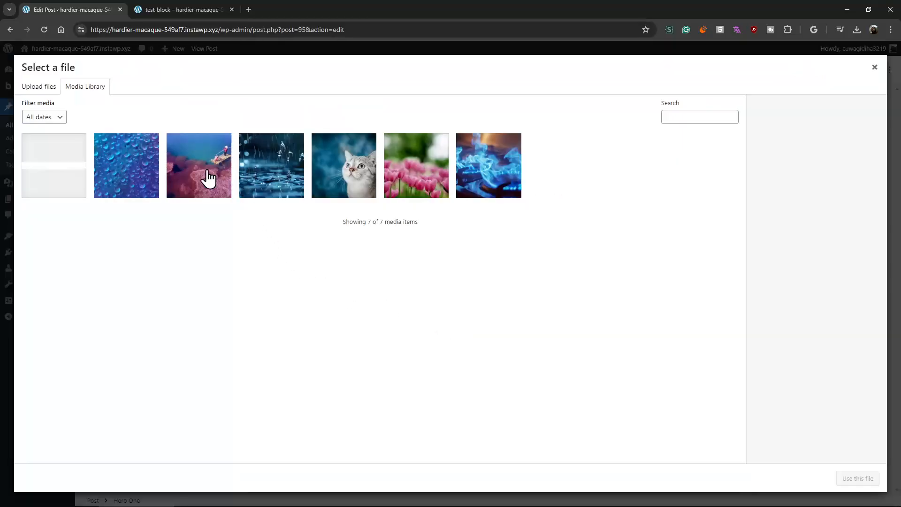
{"action": "left_click", "coordinate": [344, 165]}
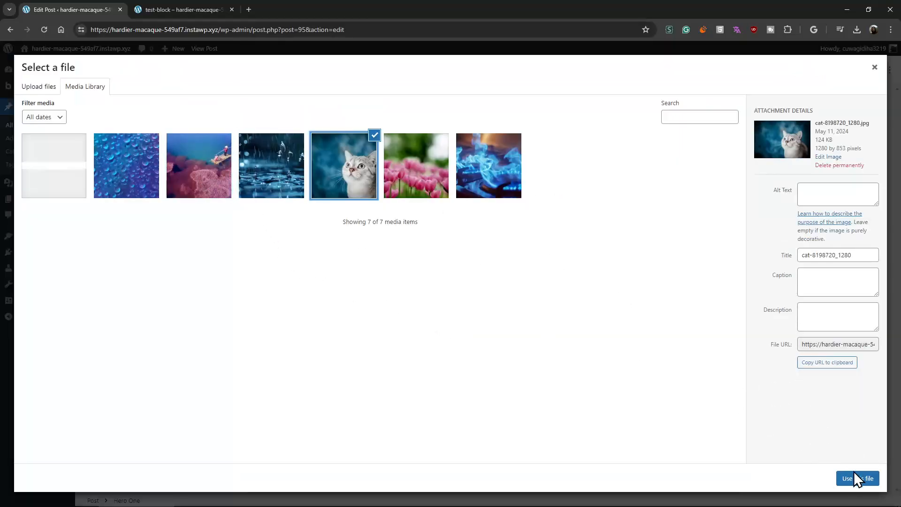
{"action": "left_click", "coordinate": [857, 478]}
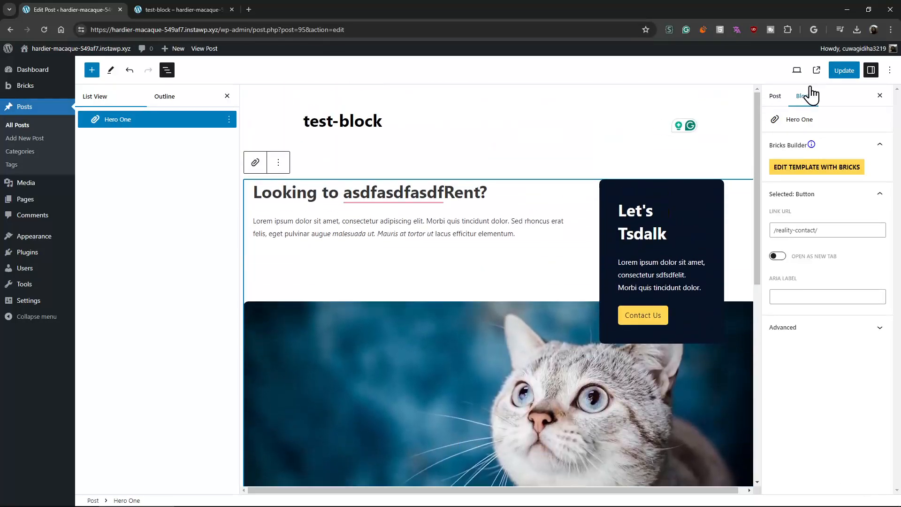
- Check the Tablet preview, return to Desktop, and update the post
{"action": "left_click", "coordinate": [797, 69]}
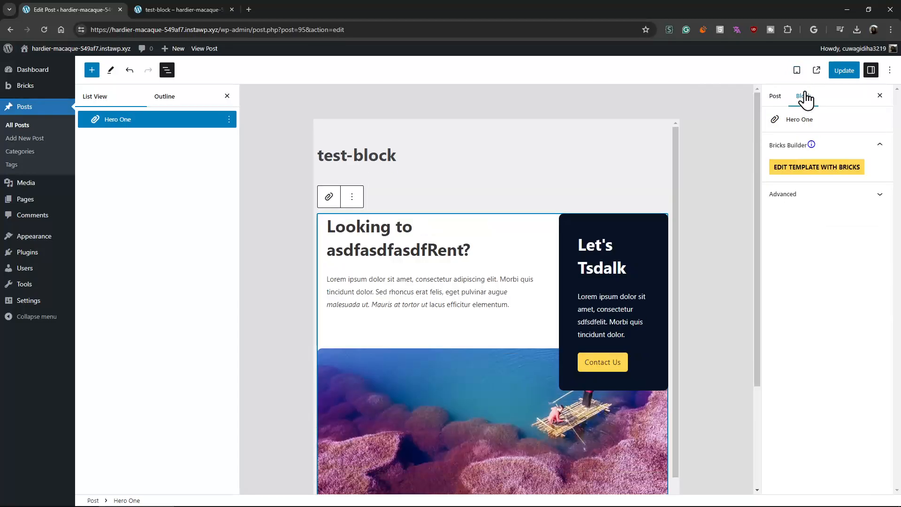
{"action": "left_click", "coordinate": [797, 70]}
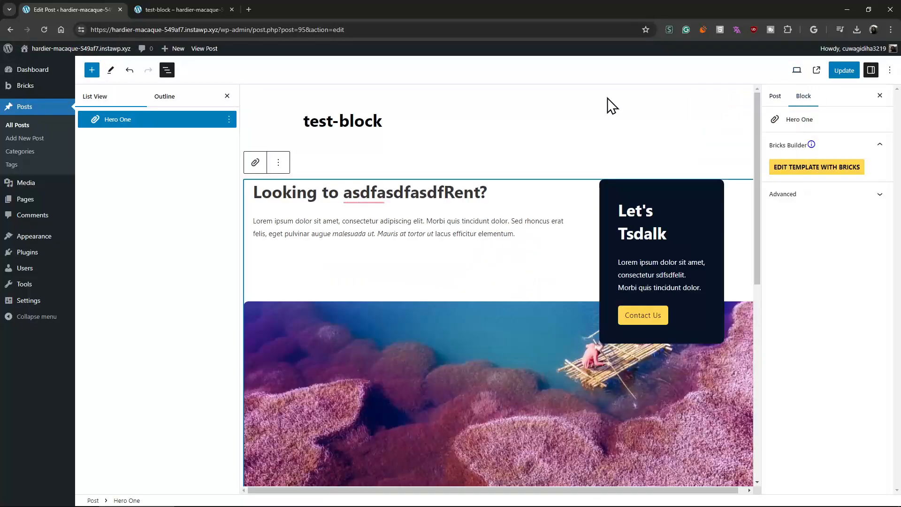
{"action": "left_click", "coordinate": [843, 71]}
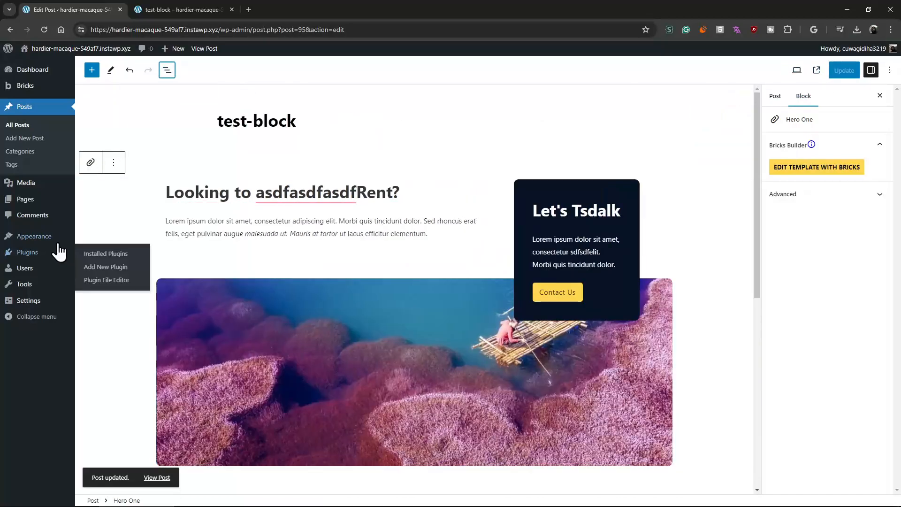
- Start a new Bricks template titled 'Block 2' from the Templates list
{"action": "left_click", "coordinate": [106, 253]}
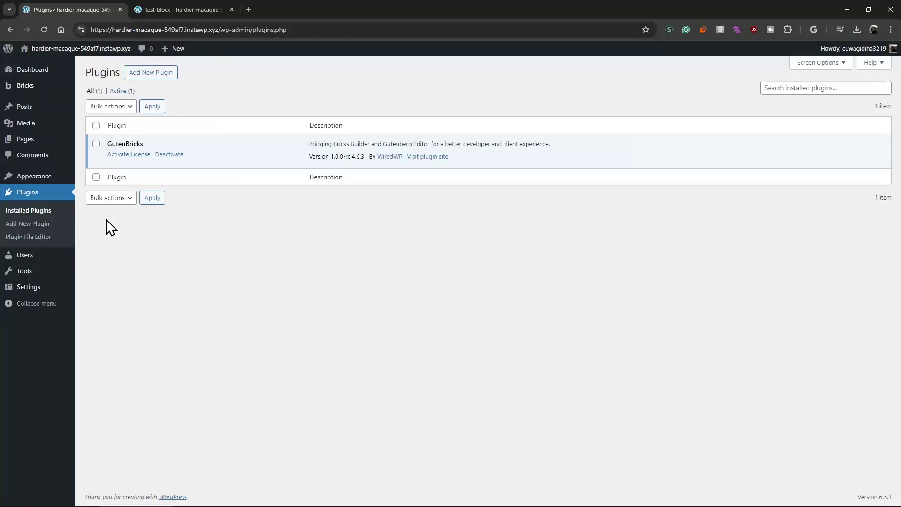
{"action": "mouse_move", "coordinate": [58, 216]}
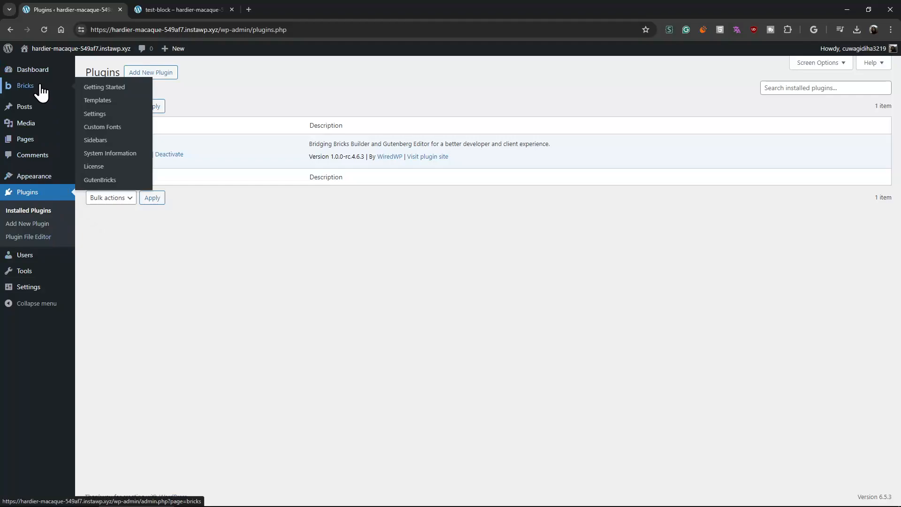
{"action": "left_click", "coordinate": [96, 100]}
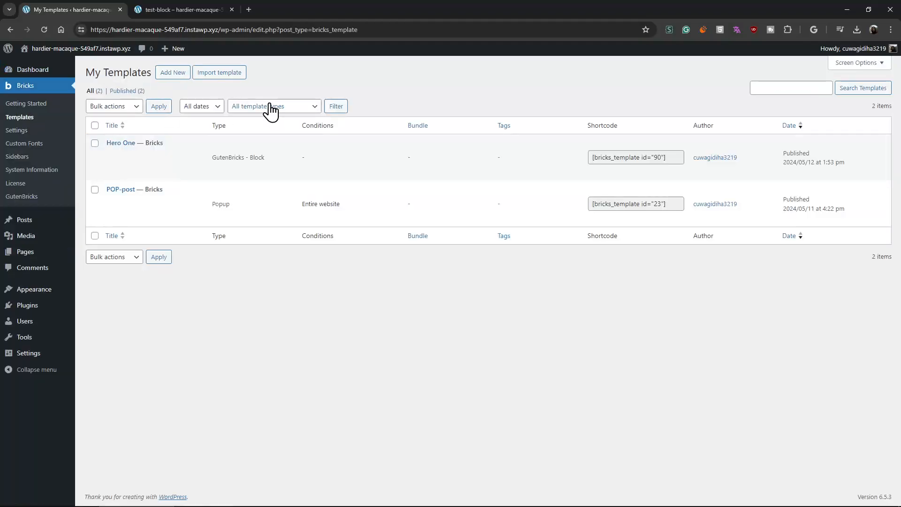
{"action": "left_click", "coordinate": [173, 73]}
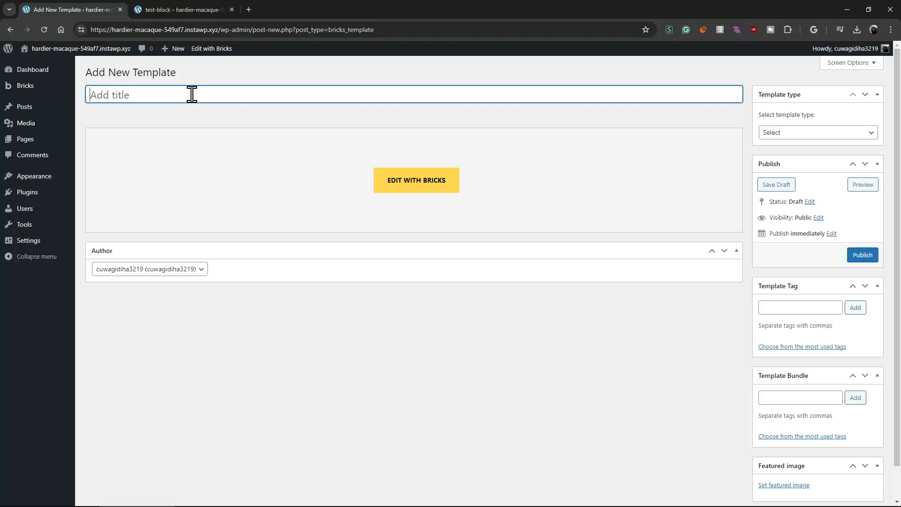
{"action": "type", "text": "Block"}
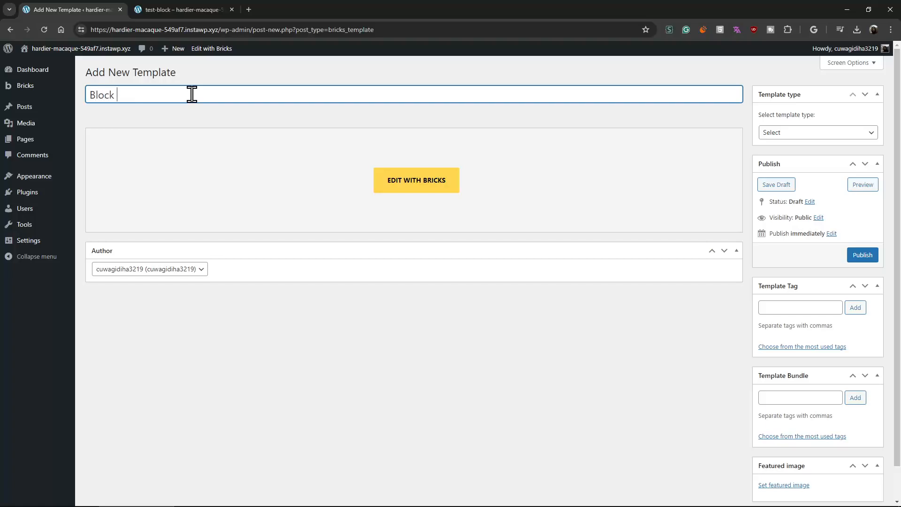
- Set the template type to GutenBricks - Block and publish it
{"action": "left_click", "coordinate": [817, 132]}
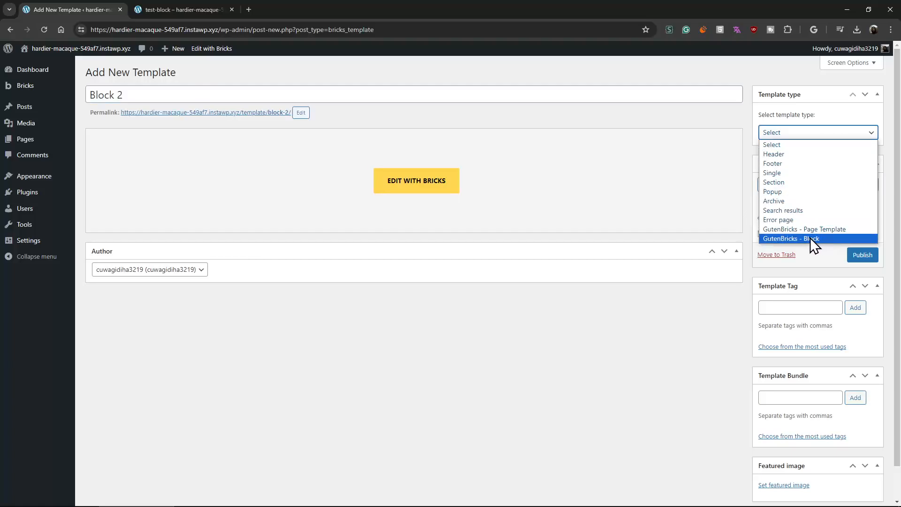
{"action": "mouse_move", "coordinate": [810, 247]}
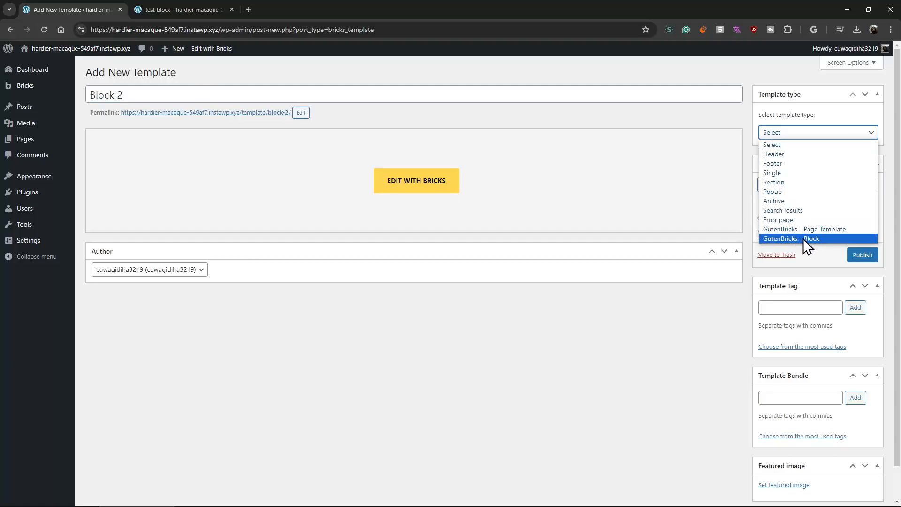
{"action": "left_click", "coordinate": [801, 239]}
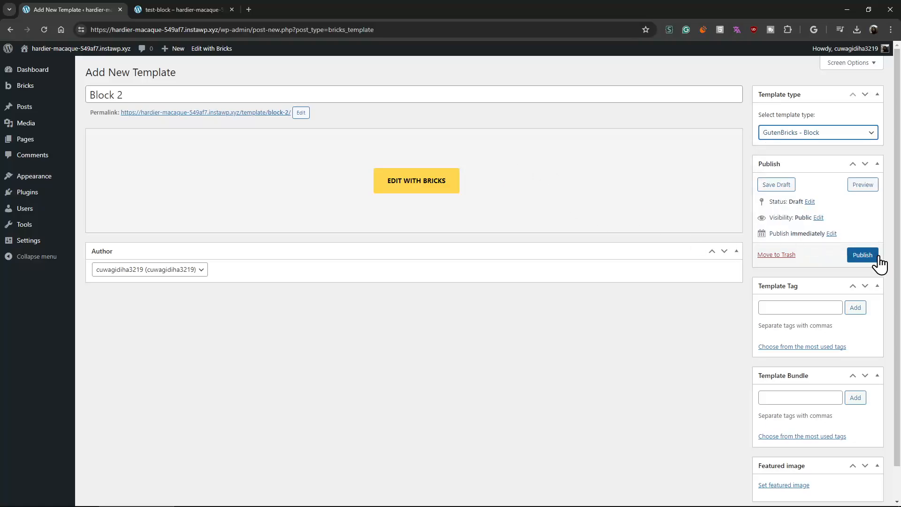
{"action": "left_click", "coordinate": [863, 254]}
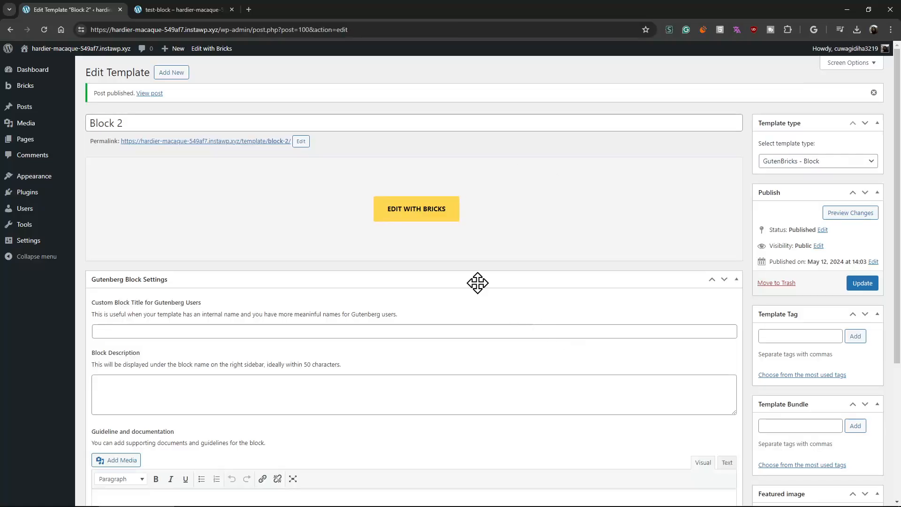
- Edit Block 2 with Bricks and add a Section with a Container to the canvas
{"action": "left_click", "coordinate": [416, 208]}
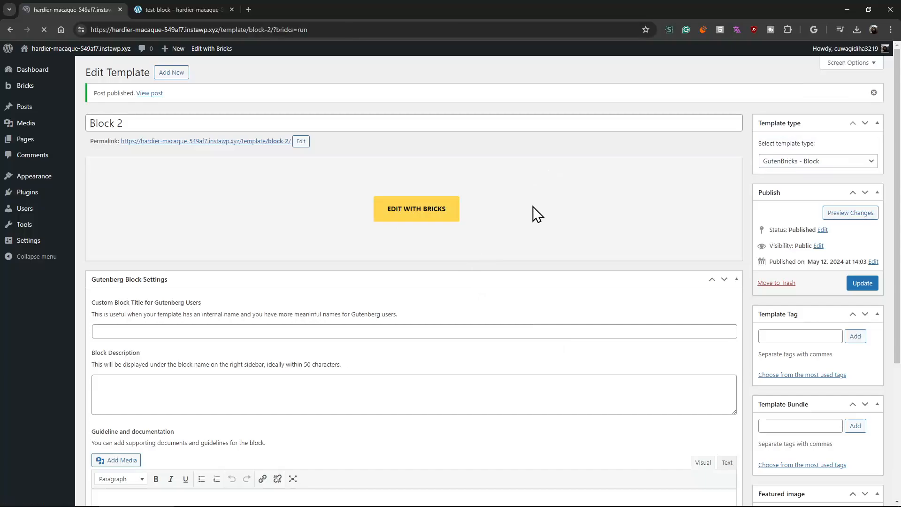
{"action": "left_click", "coordinate": [416, 209]}
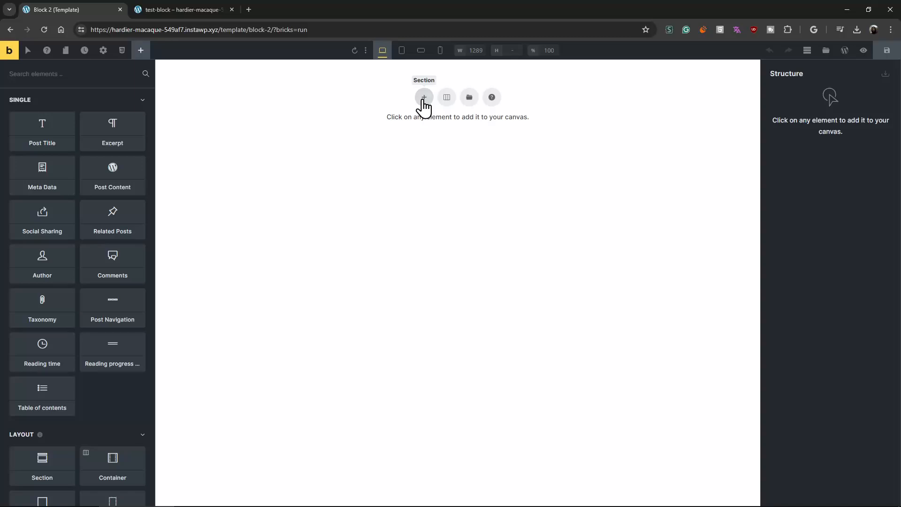
{"action": "left_click", "coordinate": [423, 96]}
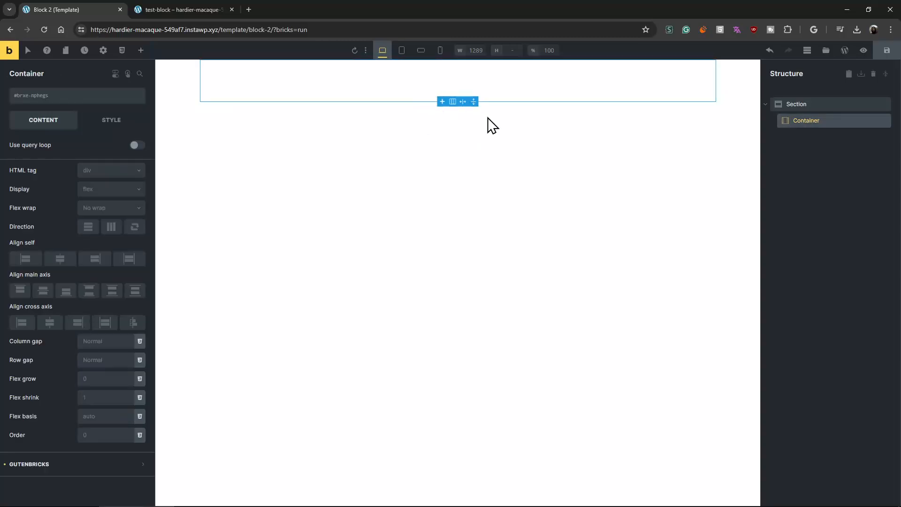
{"action": "left_click", "coordinate": [140, 49]}
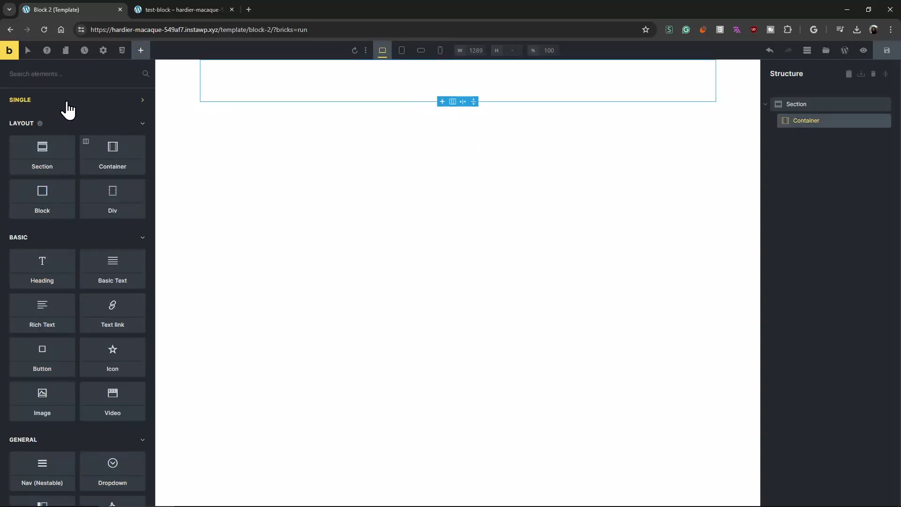
- Add a Rich Text element and make the container a 1fr 1fr grid with gap 40
{"action": "left_click", "coordinate": [42, 401]}
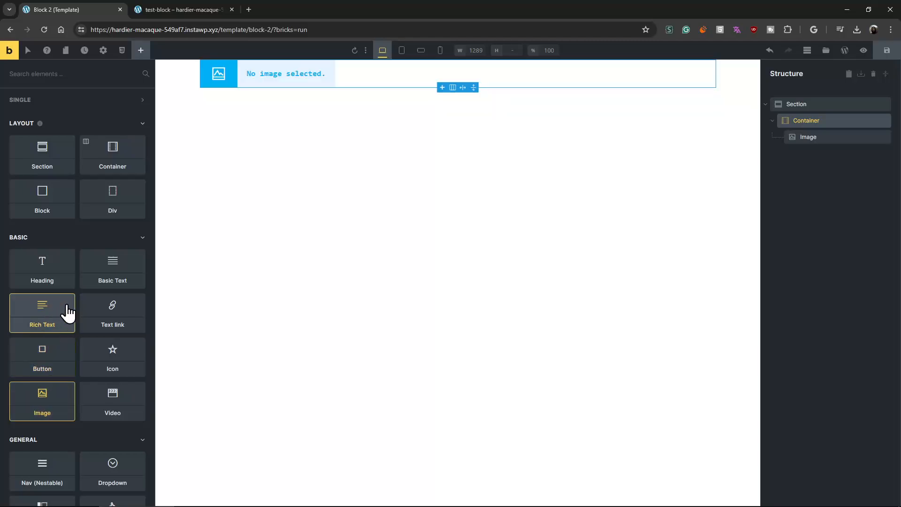
{"action": "left_click", "coordinate": [42, 313]}
{"action": "type", "text": "gri"}
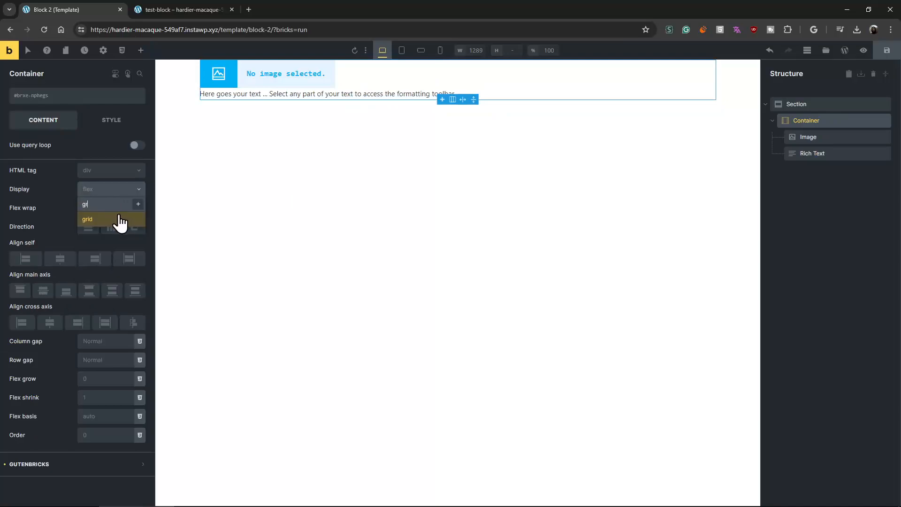
{"action": "left_click", "coordinate": [87, 219]}
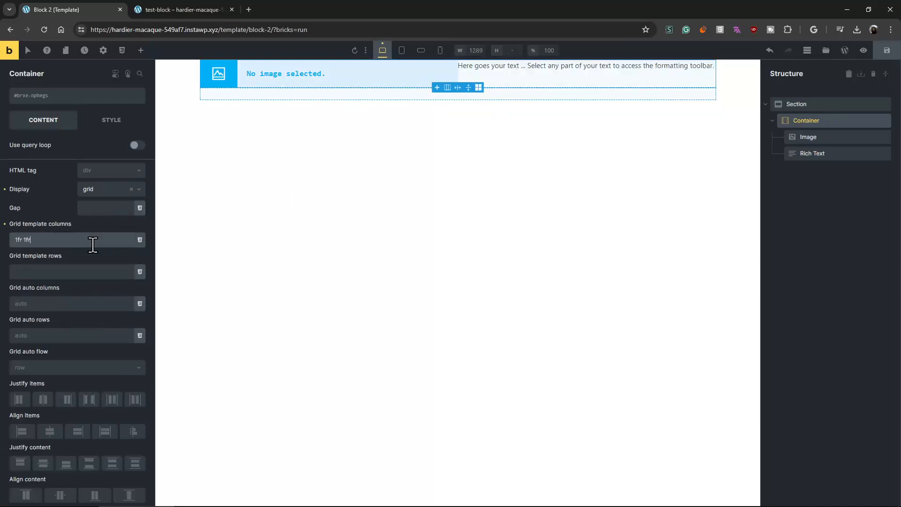
- Choose the cat photo for the Image element beside the Rich Text
{"action": "left_click", "coordinate": [809, 137]}
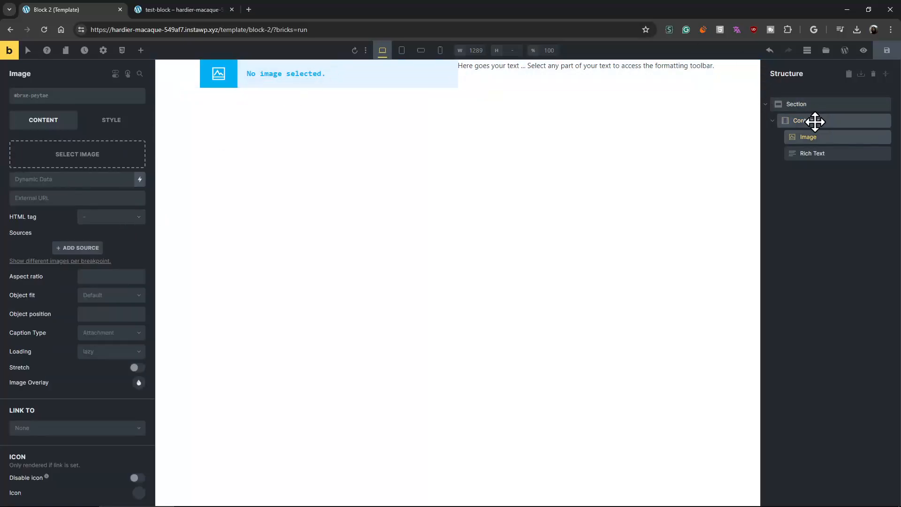
{"action": "left_click", "coordinate": [805, 120]}
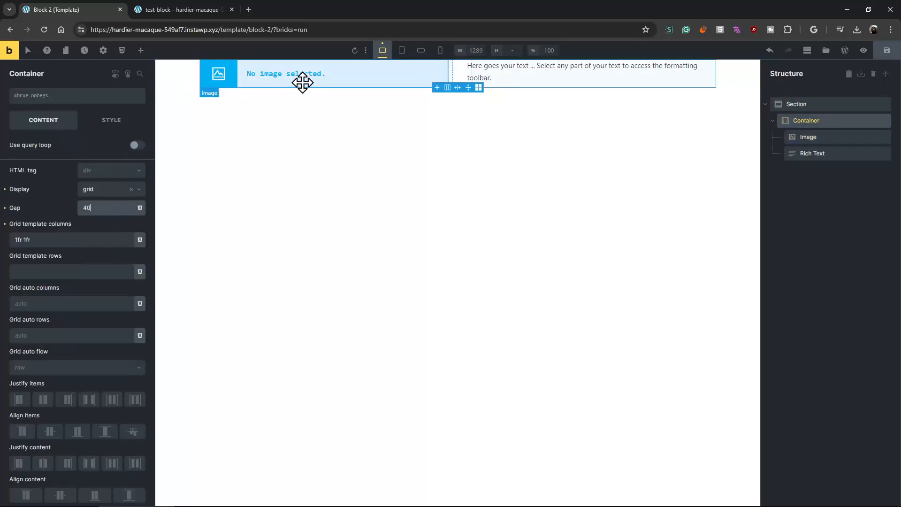
{"action": "left_click", "coordinate": [217, 74]}
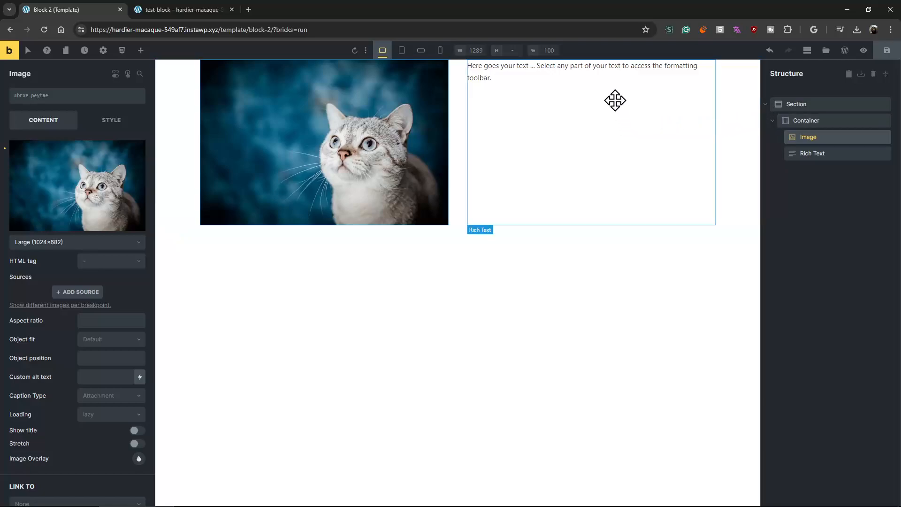
- Align the container's items to Center so the text sits vertically centred beside the cat photo
{"action": "left_click", "coordinate": [805, 120]}
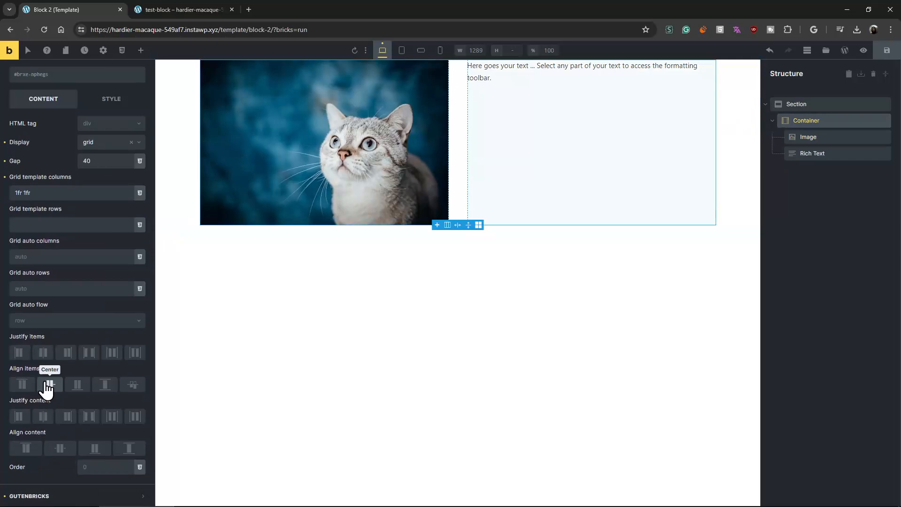
{"action": "left_click", "coordinate": [50, 384]}
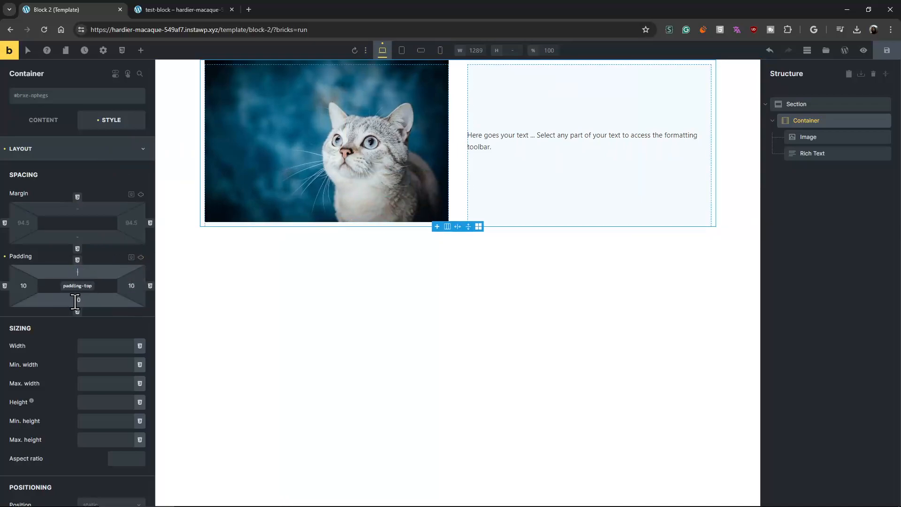
- Set Grid template columns to 1fr on Mobile portrait so the photo stacks above the text
{"action": "left_click", "coordinate": [420, 50]}
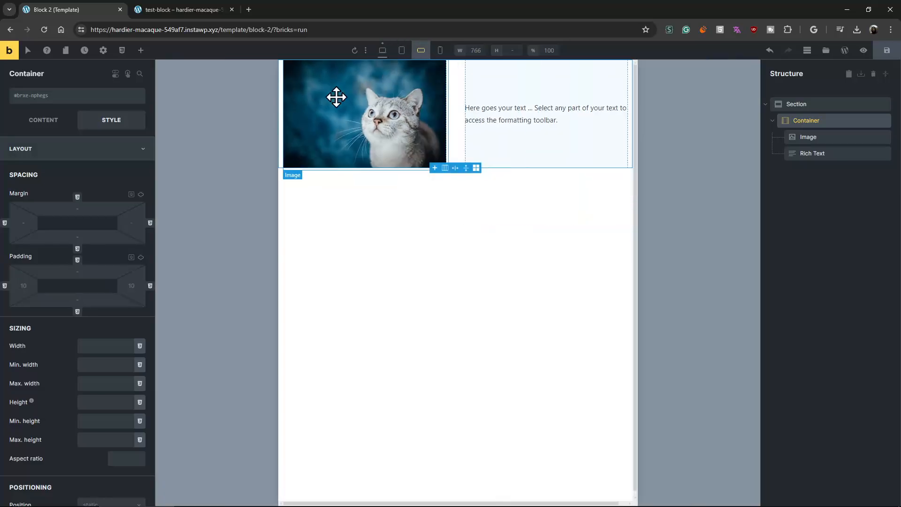
{"action": "left_click", "coordinate": [382, 50]}
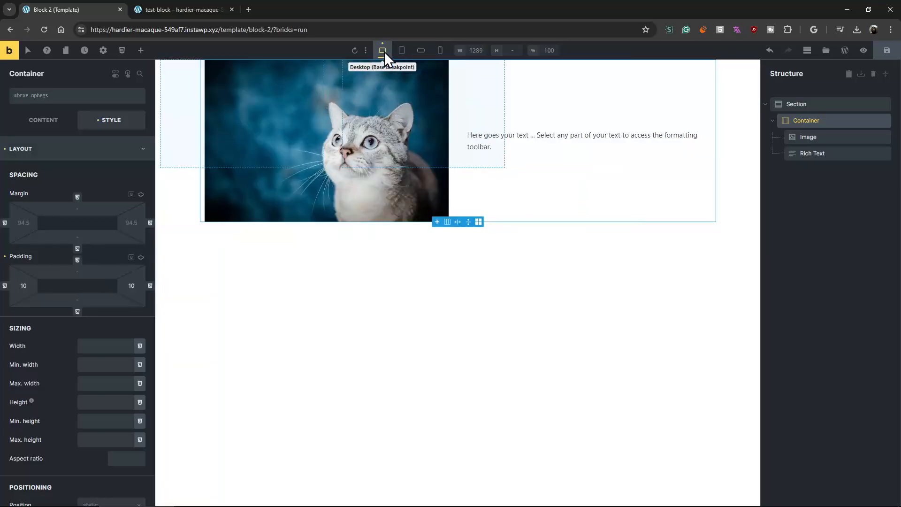
{"action": "mouse_move", "coordinate": [401, 50]}
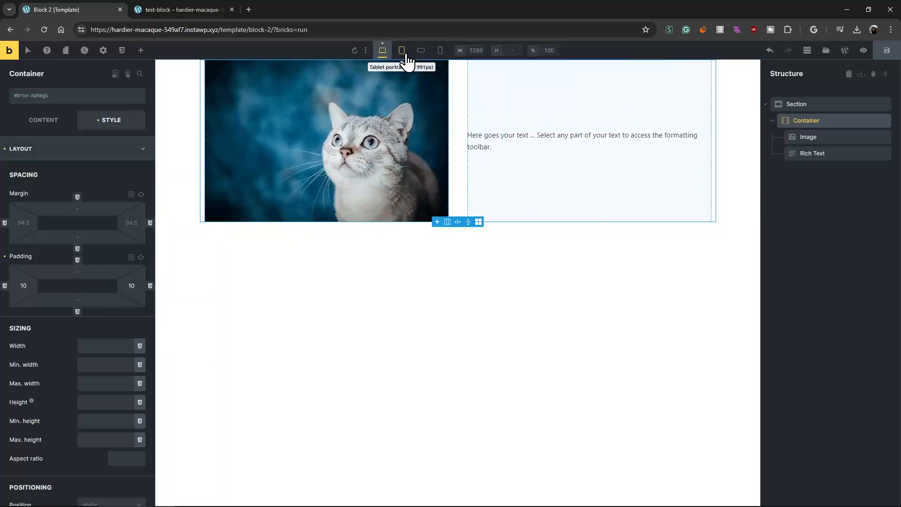
{"action": "left_click", "coordinate": [401, 50]}
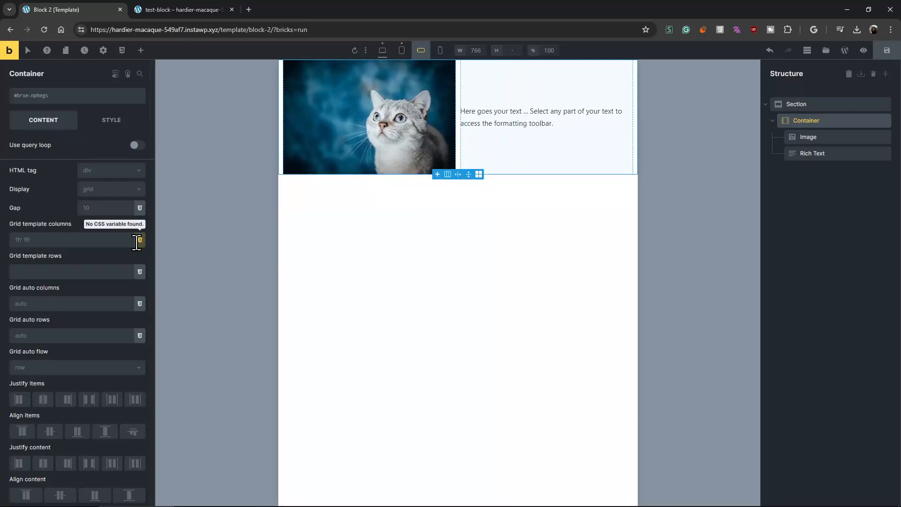
{"action": "mouse_move", "coordinate": [246, 193]}
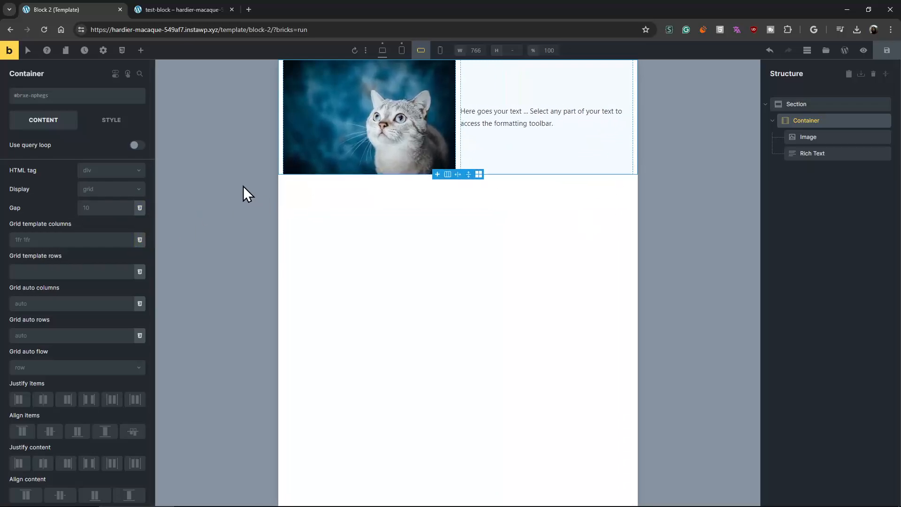
{"action": "mouse_move", "coordinate": [440, 50]}
{"action": "type", "text": "1fr"}
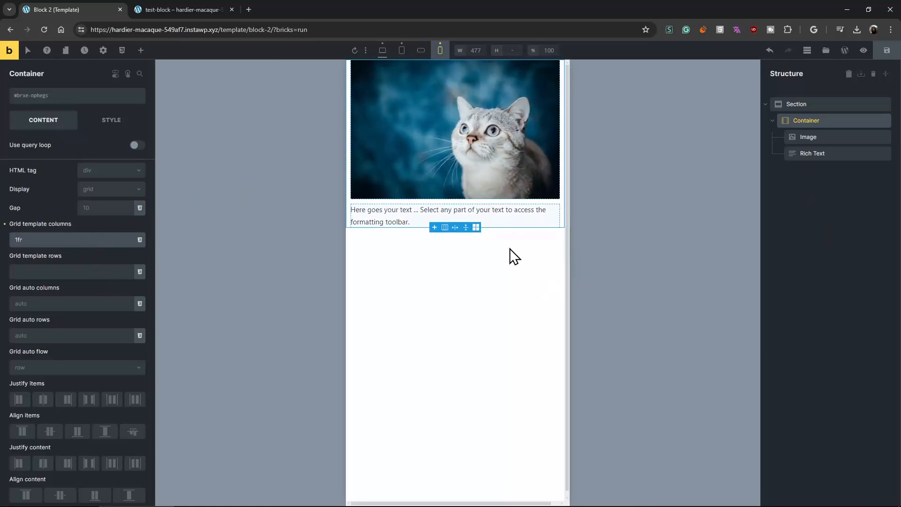
{"action": "left_click", "coordinate": [141, 50]}
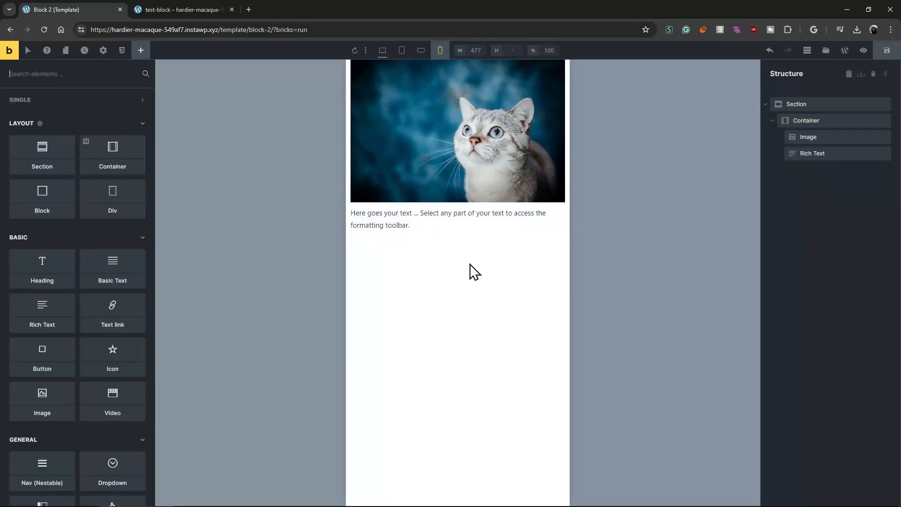
{"action": "mouse_move", "coordinate": [420, 50]}
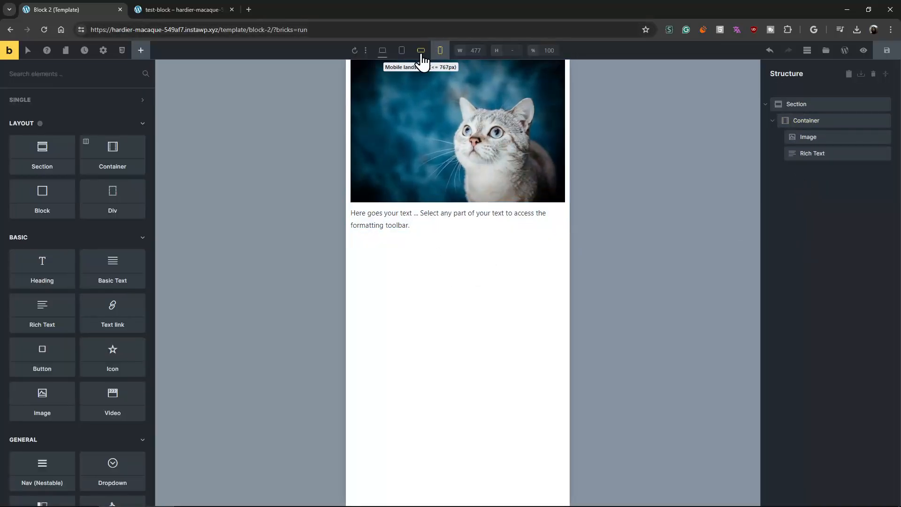
- Compare the stacked mobile layout against the two-column desktop layout
{"action": "left_click", "coordinate": [382, 51]}
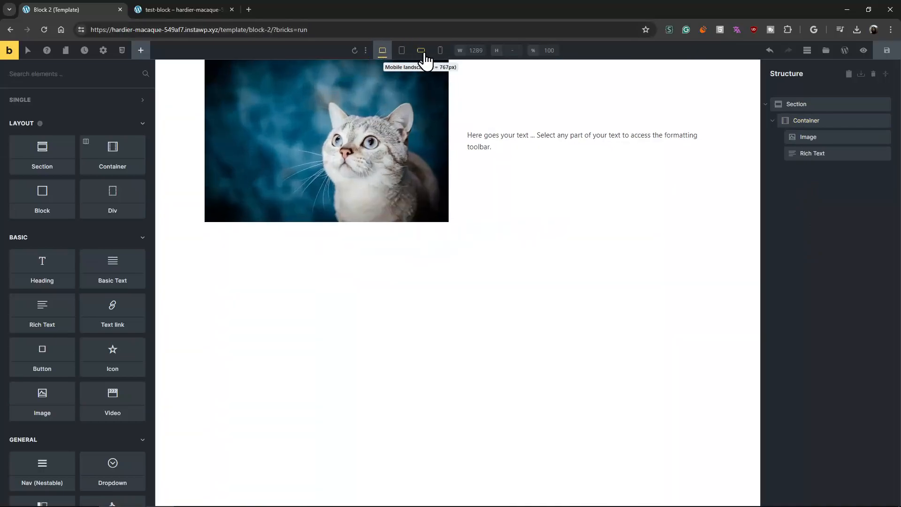
{"action": "left_click", "coordinate": [439, 51]}
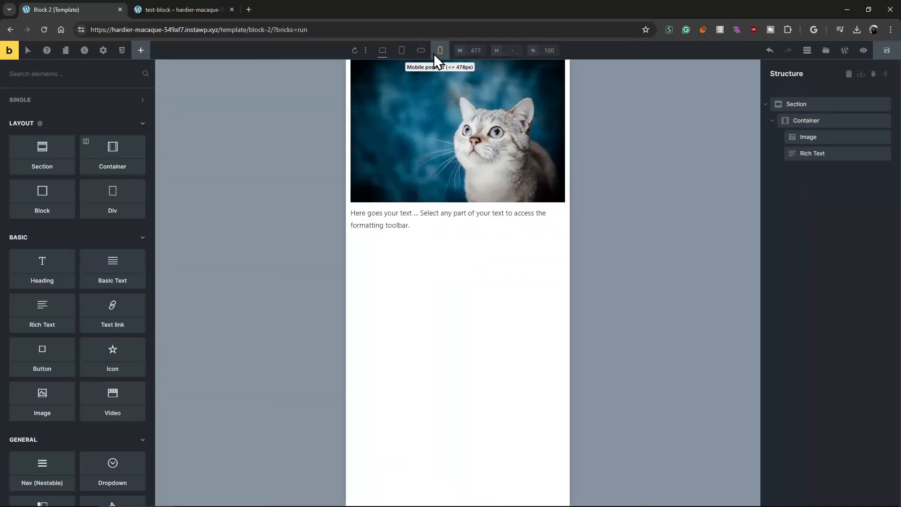
{"action": "mouse_move", "coordinate": [421, 51]}
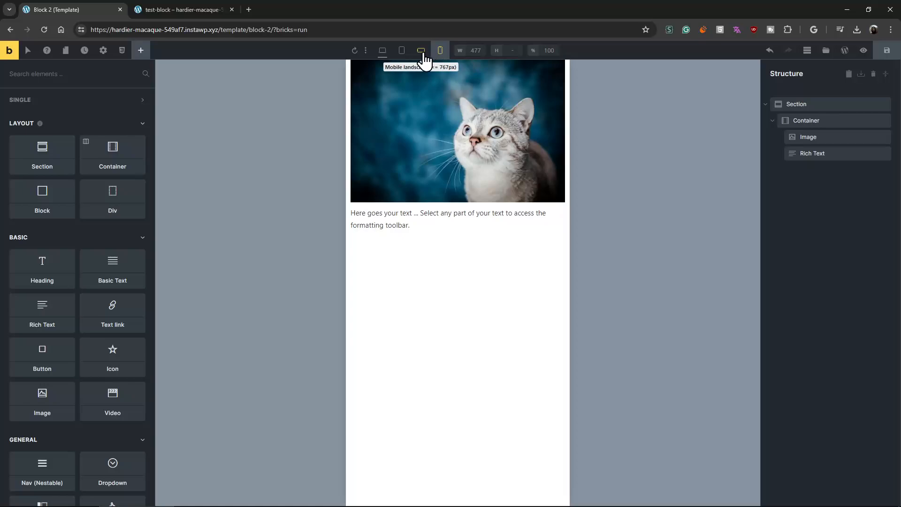
{"action": "left_click", "coordinate": [382, 51]}
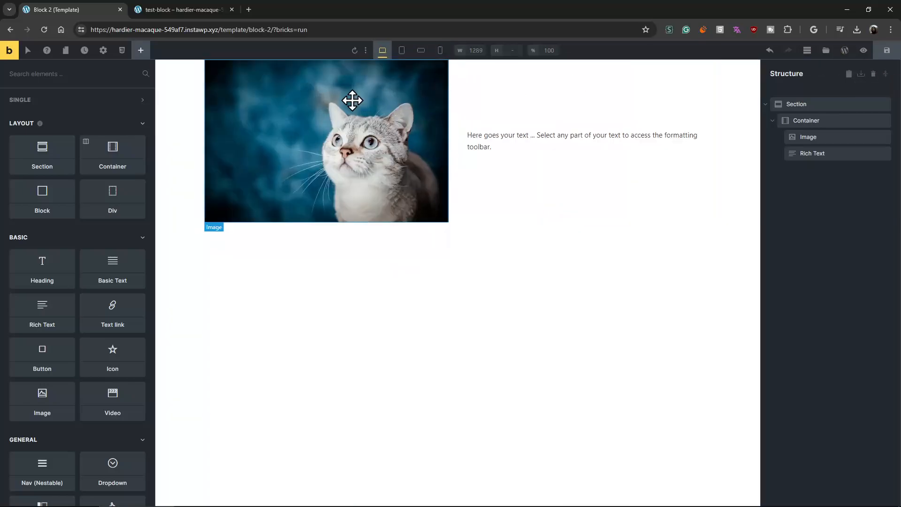
{"action": "left_click", "coordinate": [182, 9]}
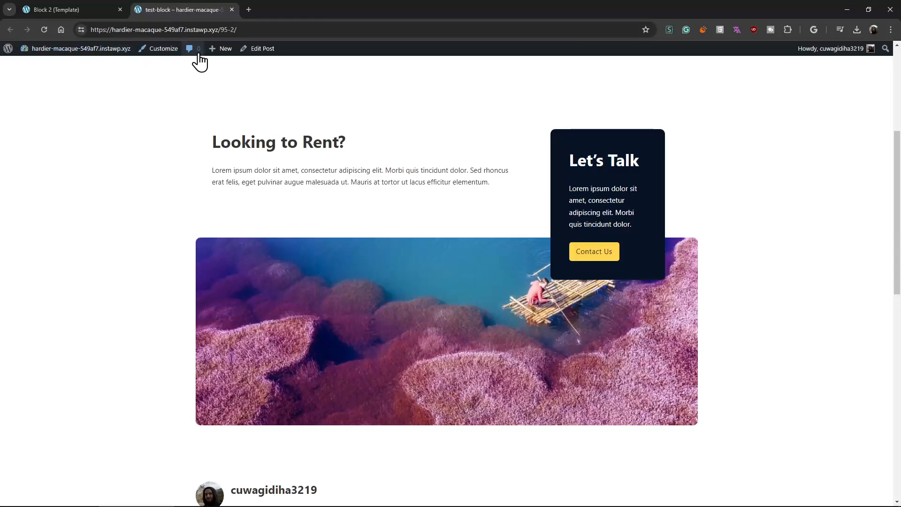
- Create a new post with Block 2 and set its image to the tulip photo
{"action": "left_click", "coordinate": [224, 48]}
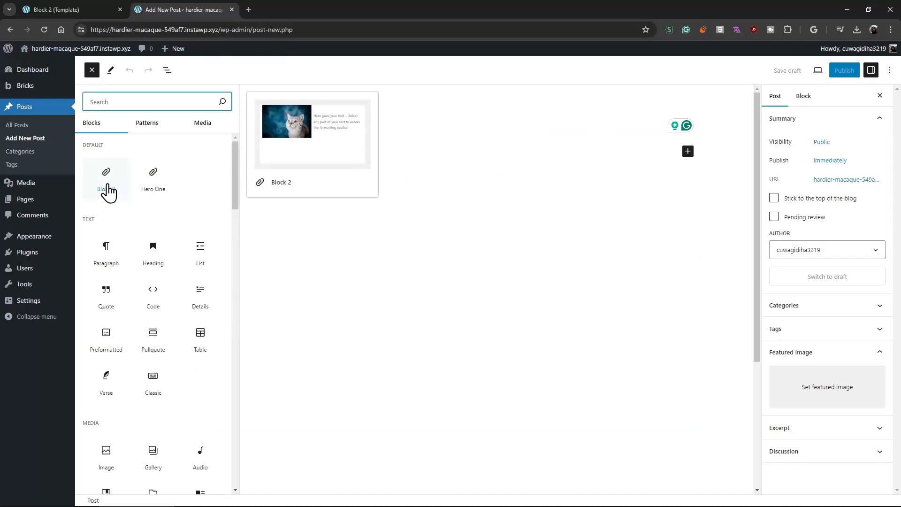
{"action": "mouse_move", "coordinate": [118, 195]}
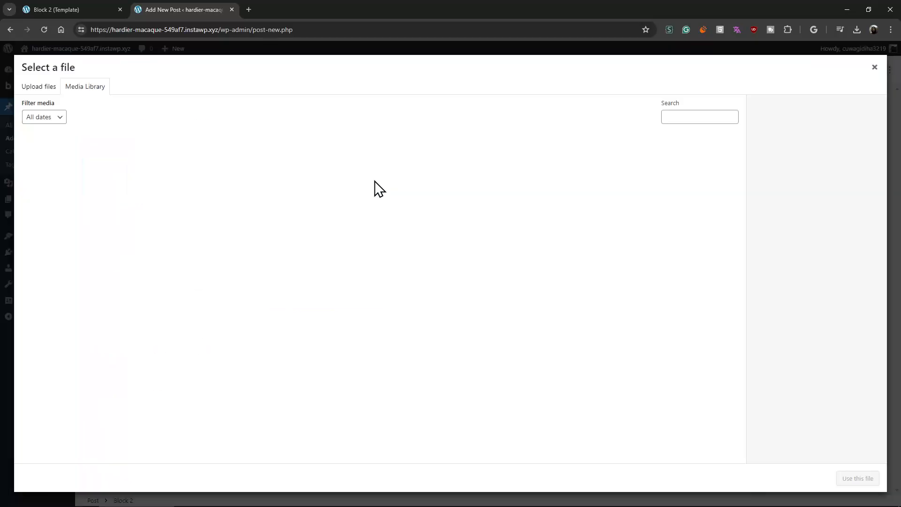
{"action": "left_click", "coordinate": [416, 165]}
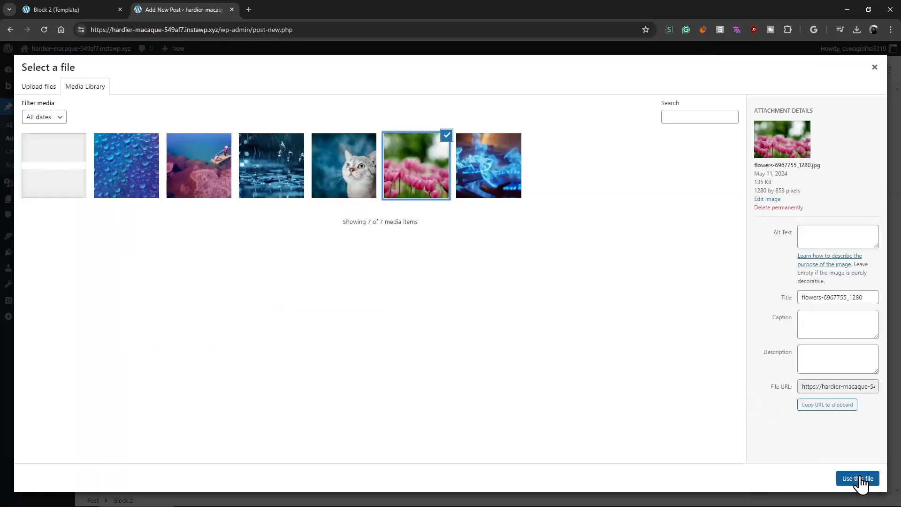
{"action": "left_click", "coordinate": [857, 478]}
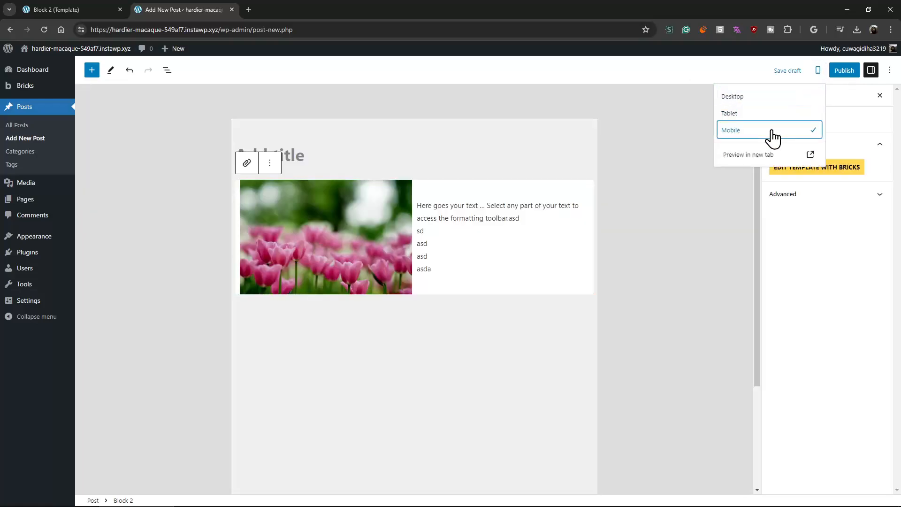
- Check Mobile and Desktop previews, publish the post, and view it live
{"action": "left_click", "coordinate": [731, 129]}
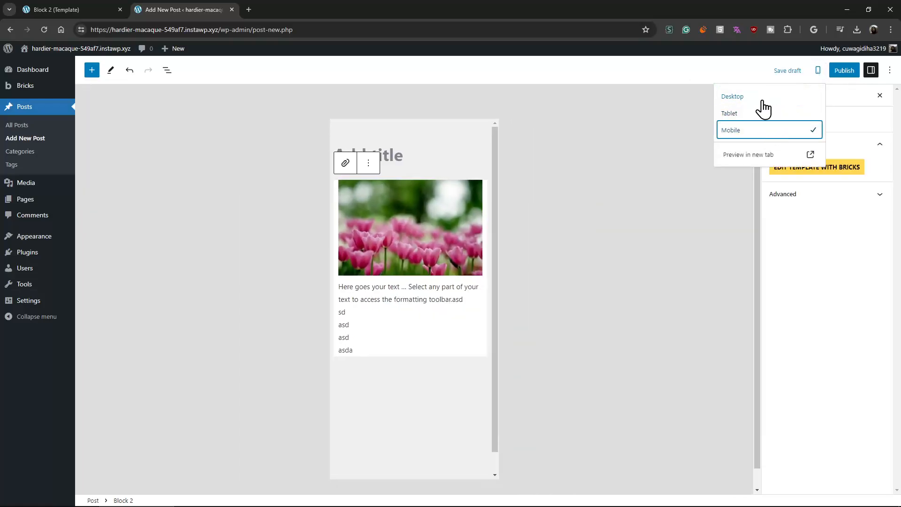
{"action": "left_click", "coordinate": [733, 96]}
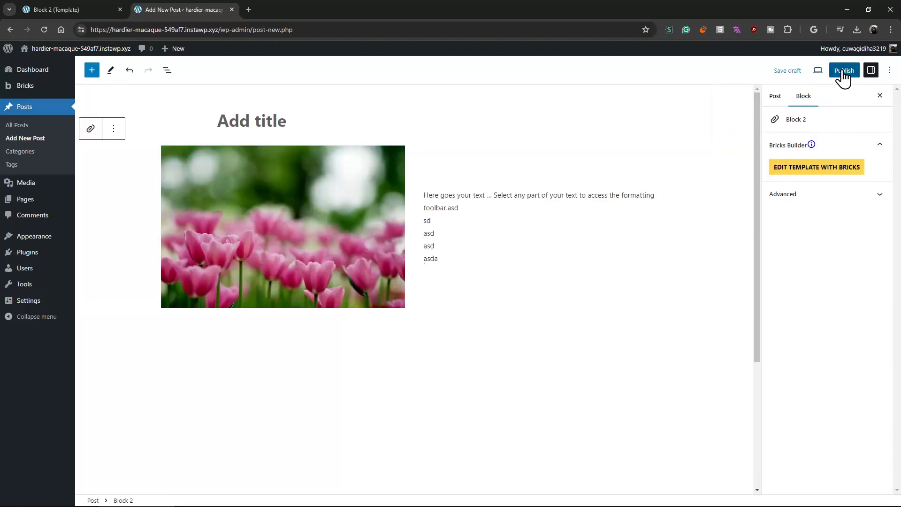
{"action": "left_click", "coordinate": [844, 71]}
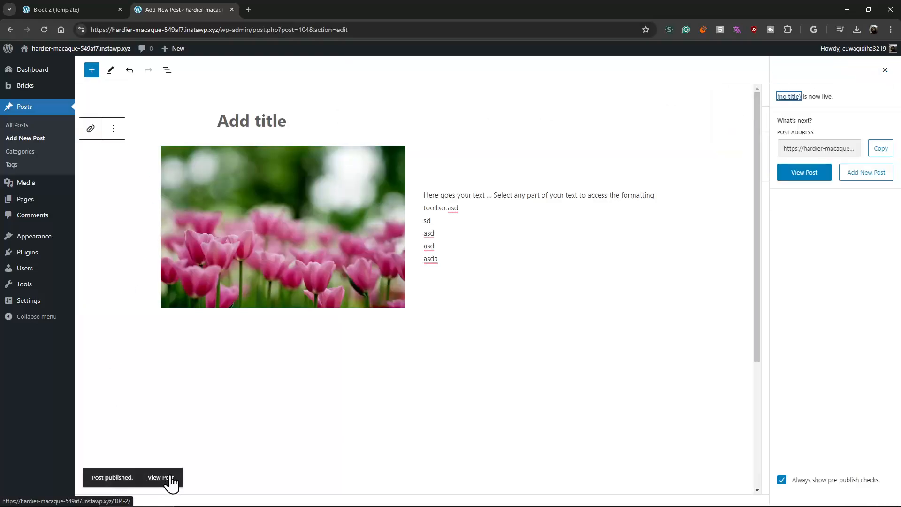
{"action": "left_click", "coordinate": [159, 477]}
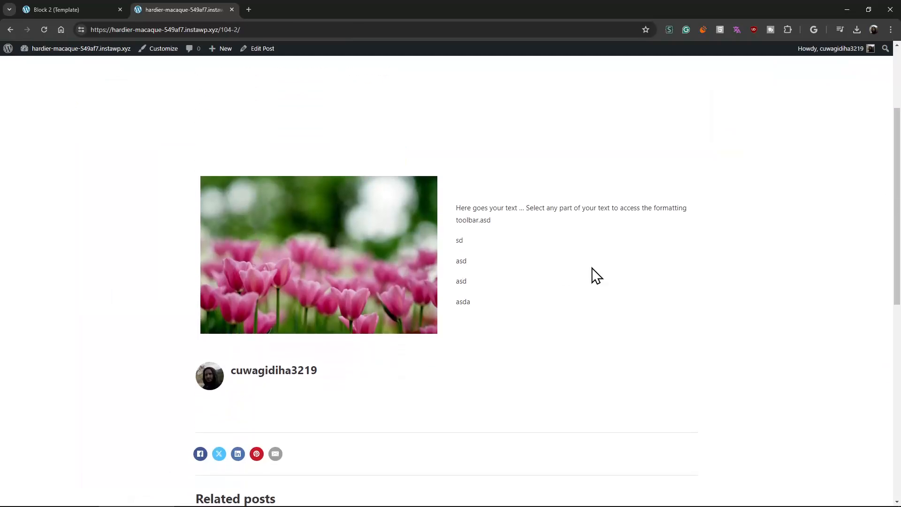
{"action": "mouse_move", "coordinate": [624, 269]}
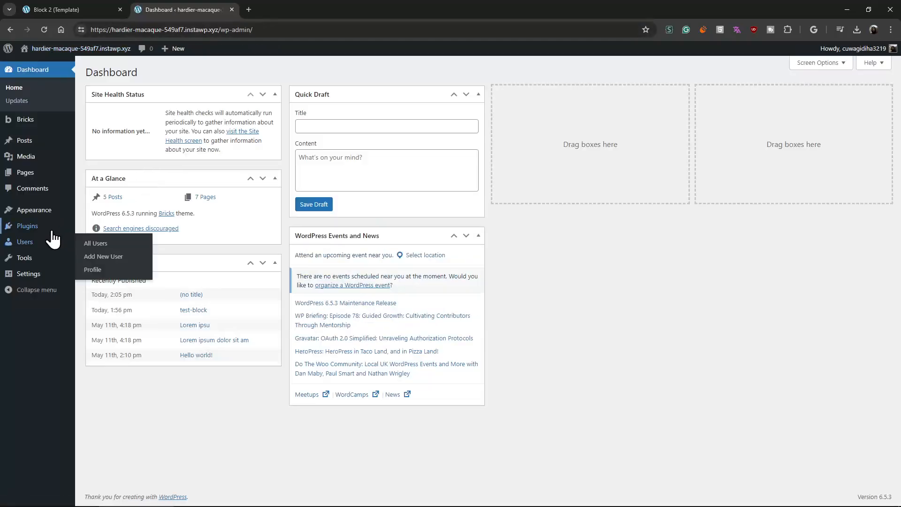
- Show the installed plugins and visit GutenBricks author WiredWP's website in a new tab
{"action": "left_click", "coordinate": [27, 226]}
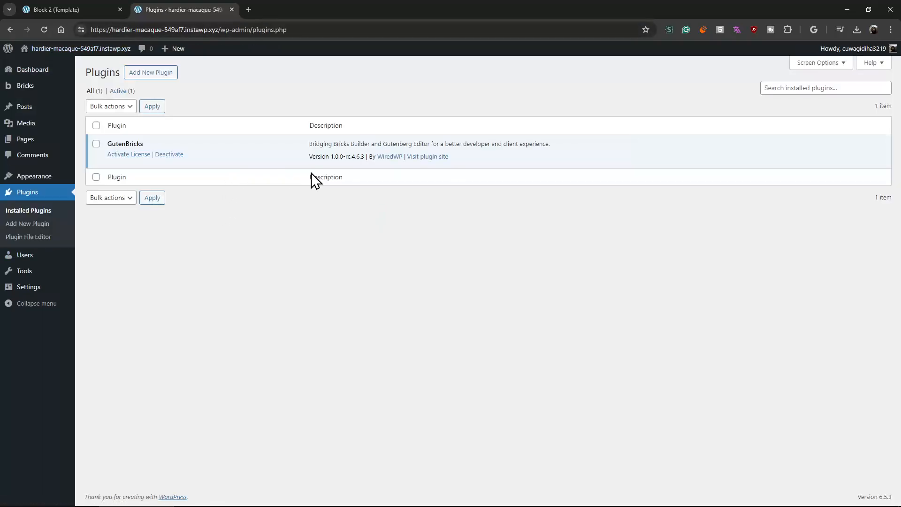
{"action": "double_click", "coordinate": [353, 157]}
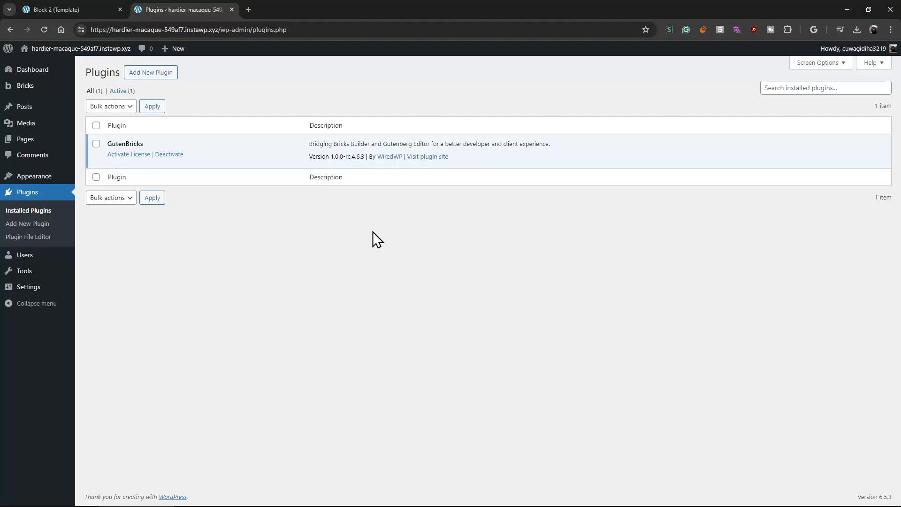
{"action": "mouse_move", "coordinate": [371, 234]}
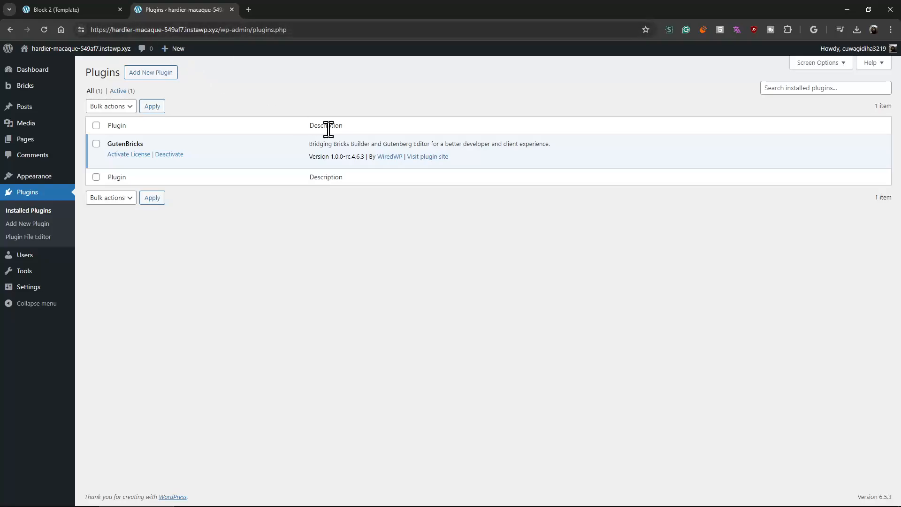
{"action": "left_click", "coordinate": [389, 157]}
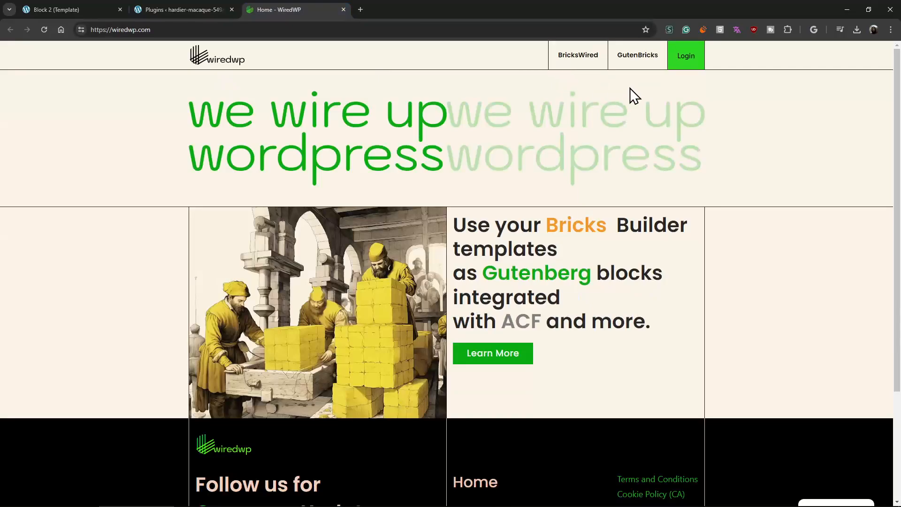
- Browse the GutenBricks product page's features and $49–$199 pricing tiers, then return to the plugins list
{"action": "left_click", "coordinate": [637, 55]}
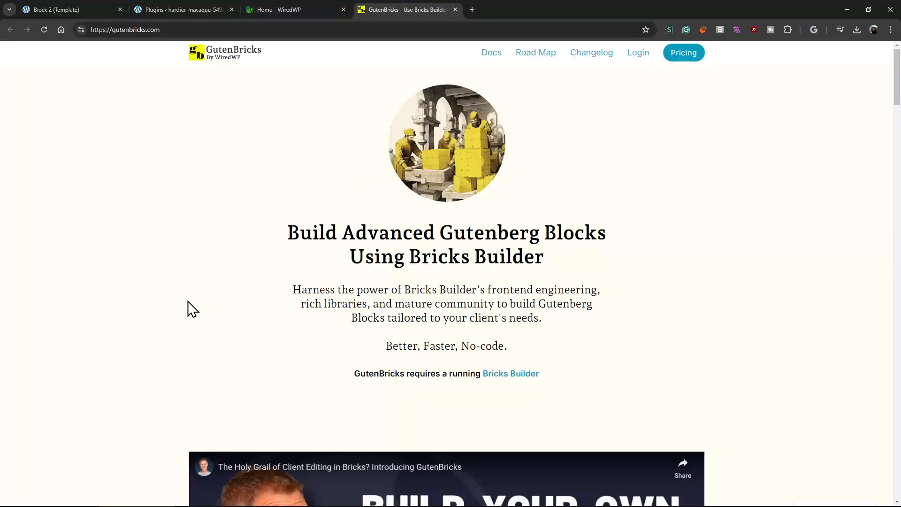
{"action": "scroll", "scroll_direction": "down", "scroll_amount": 3}
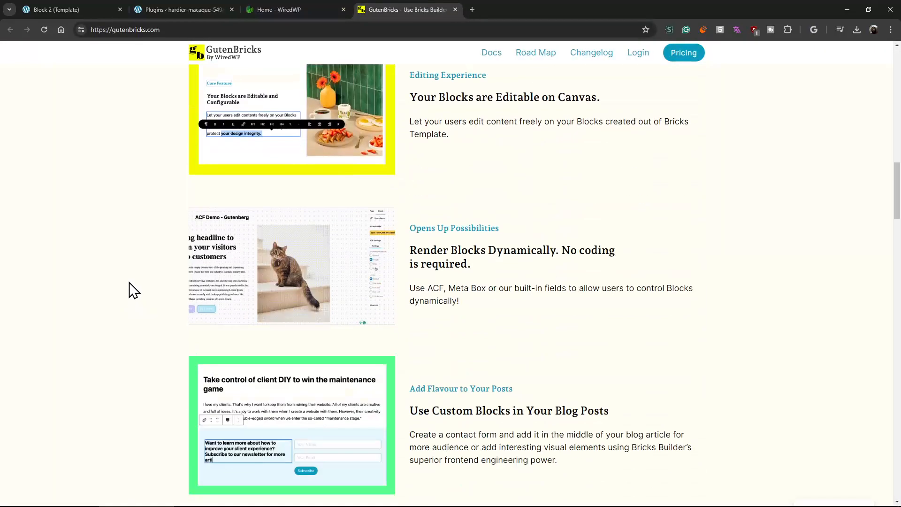
{"action": "scroll", "scroll_direction": "down", "scroll_amount": 3}
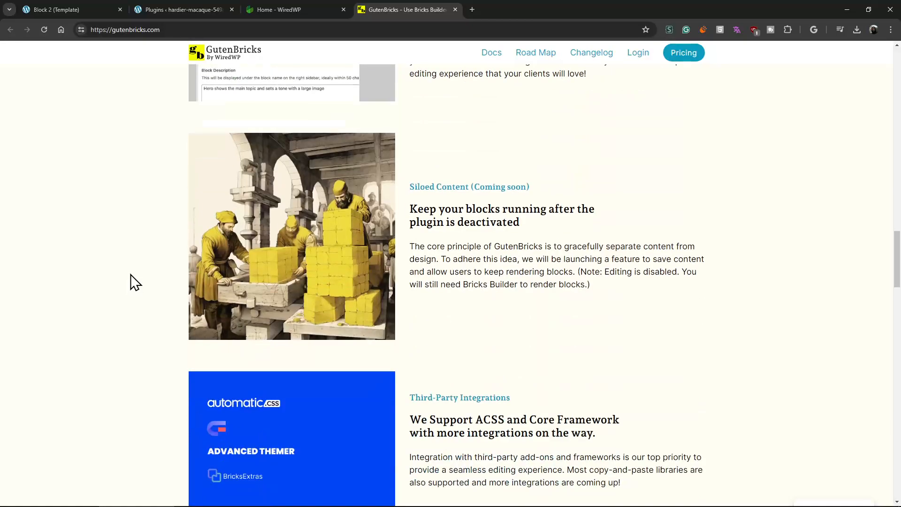
{"action": "scroll", "scroll_direction": "down", "scroll_amount": 3}
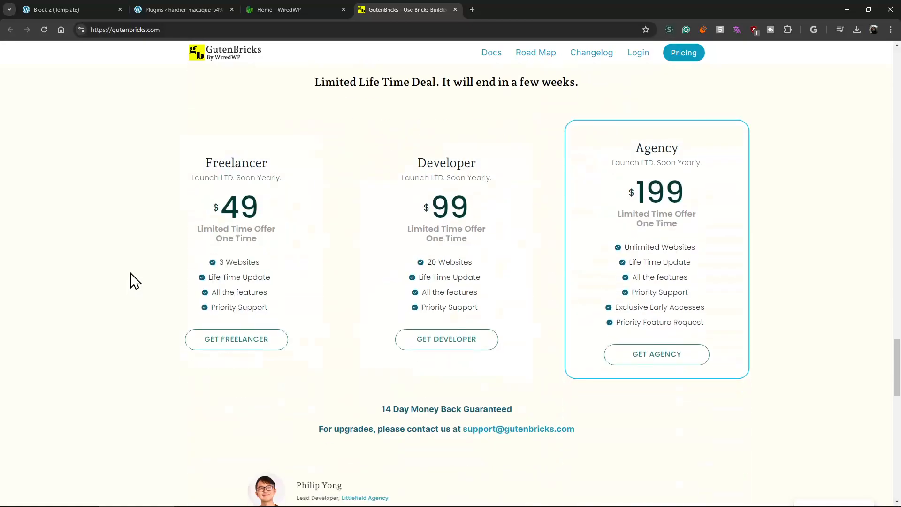
{"action": "scroll", "scroll_direction": "down", "scroll_amount": 3}
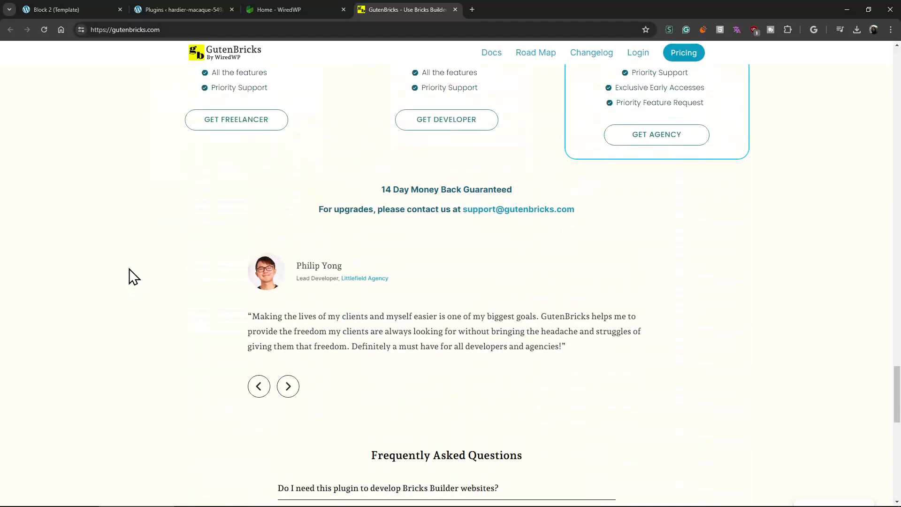
{"action": "scroll", "scroll_direction": "up", "scroll_amount": 3}
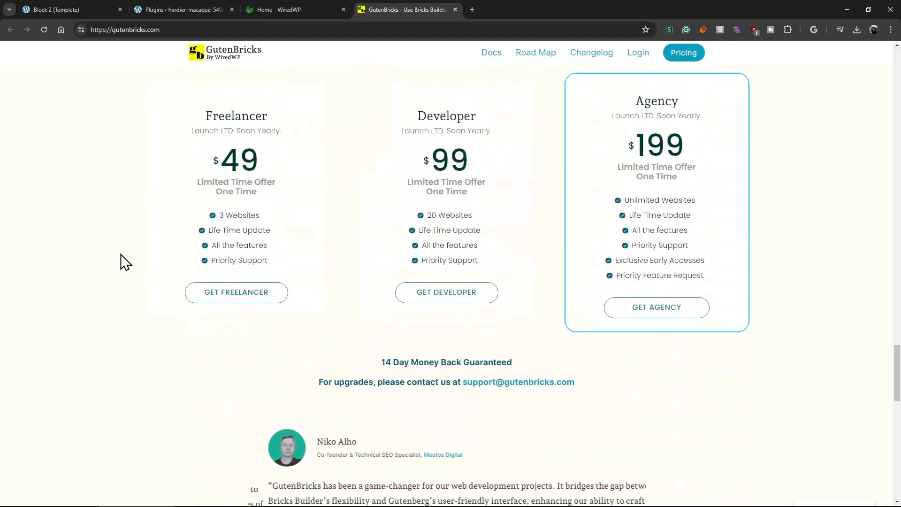
{"action": "scroll", "scroll_direction": "up", "scroll_amount": 3}
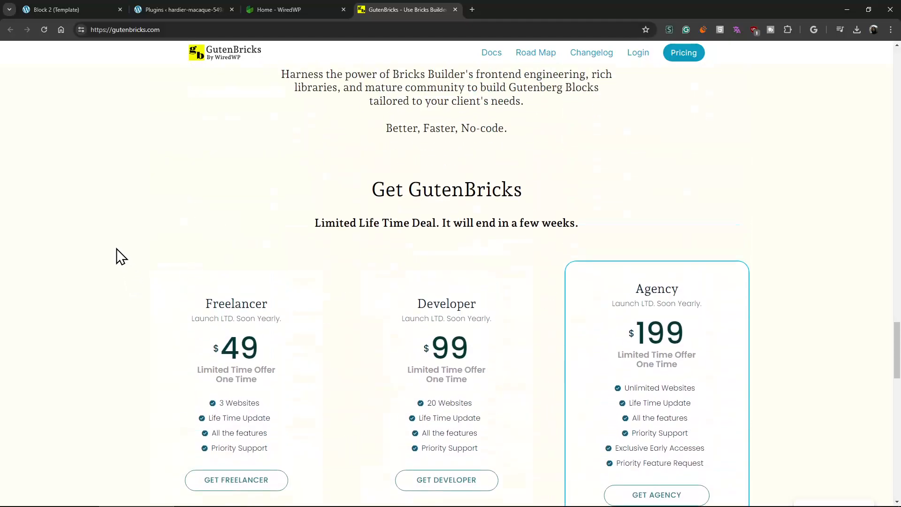
{"action": "scroll", "scroll_direction": "down", "scroll_amount": 3}
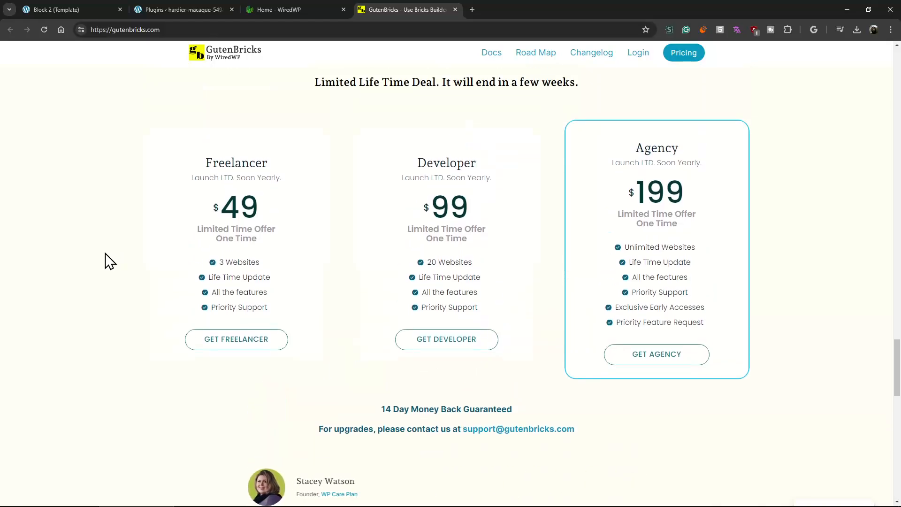
{"action": "left_click", "coordinate": [181, 10]}
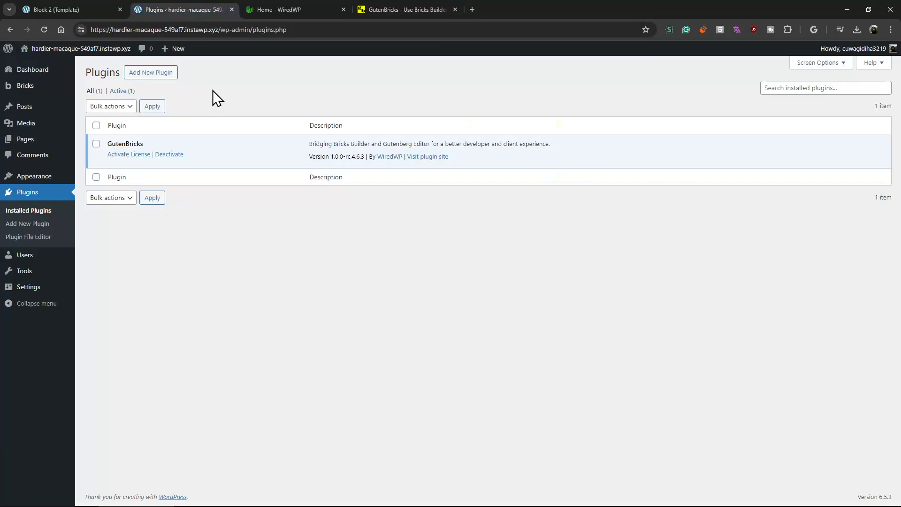
{"action": "mouse_move", "coordinate": [293, 108]}
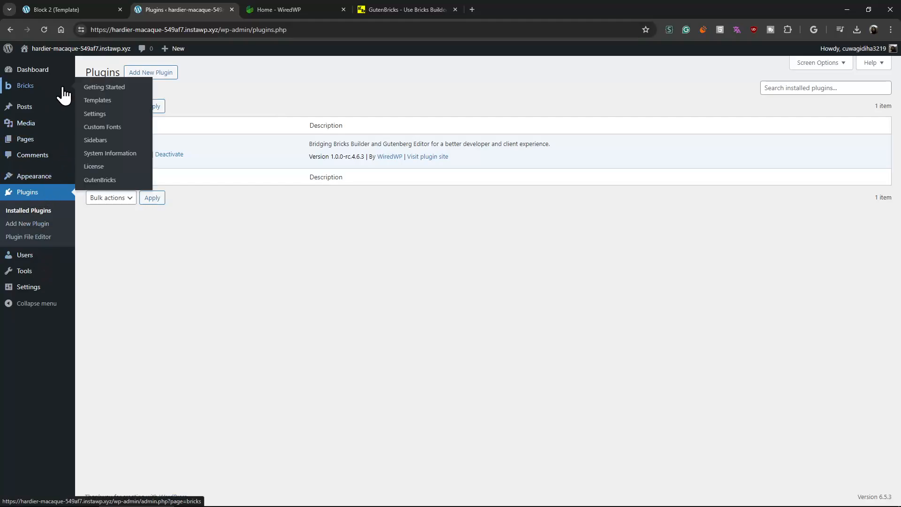
{"action": "mouse_move", "coordinate": [214, 93]}
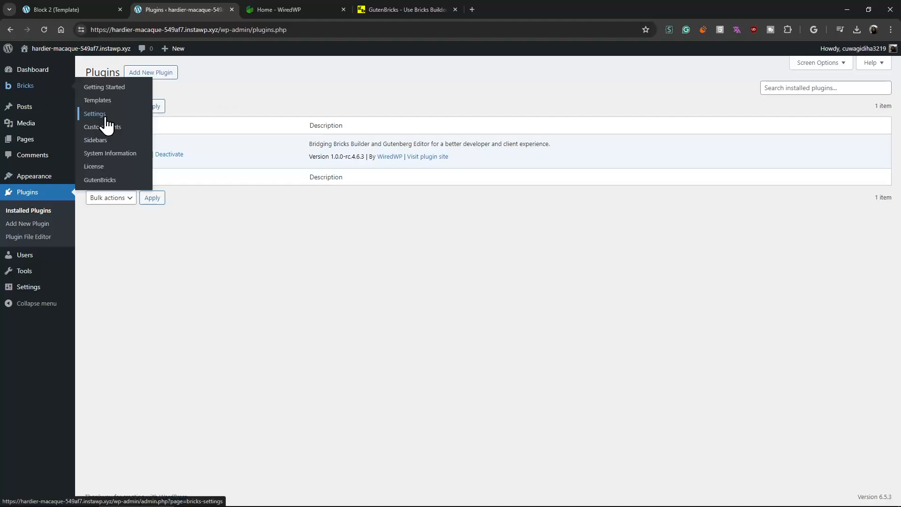
- Review the Bricks Settings 'Builder access' roles, then show the list of all posts
{"action": "left_click", "coordinate": [94, 113]}
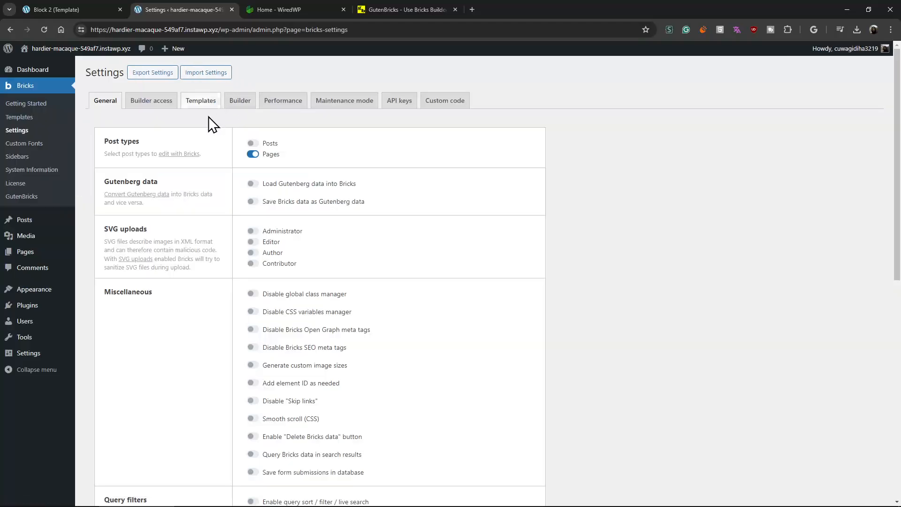
{"action": "left_click", "coordinate": [150, 100]}
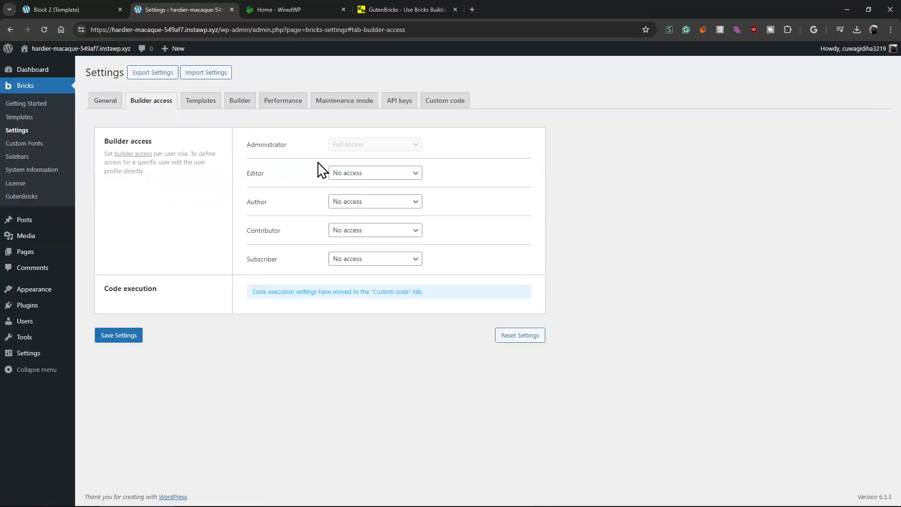
{"action": "mouse_move", "coordinate": [335, 184]}
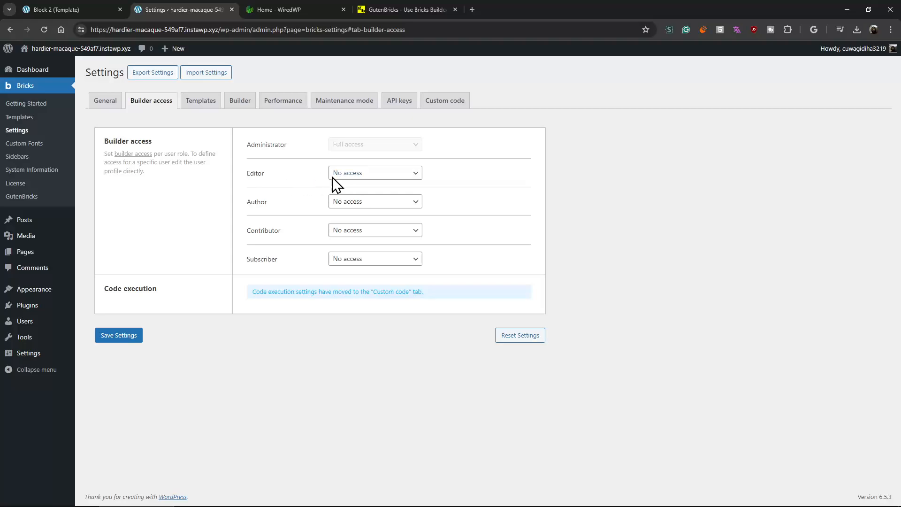
{"action": "mouse_move", "coordinate": [266, 174]}
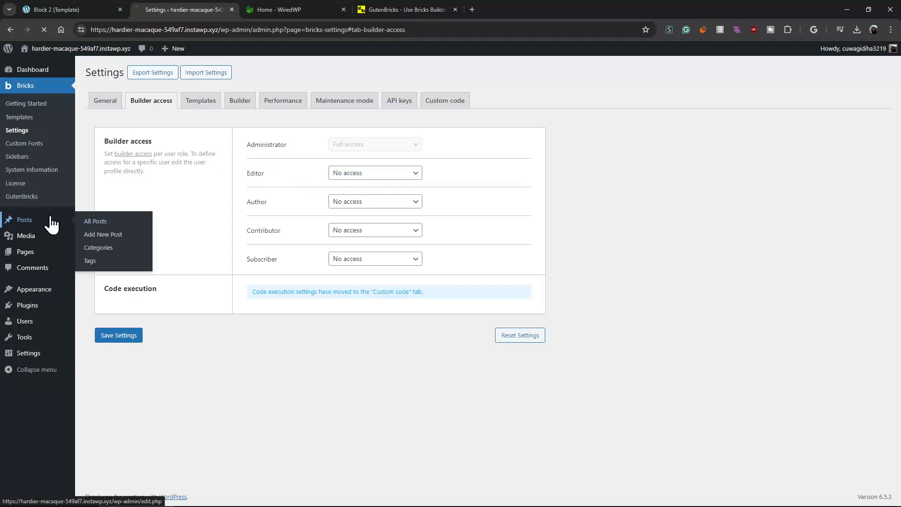
{"action": "left_click", "coordinate": [96, 222]}
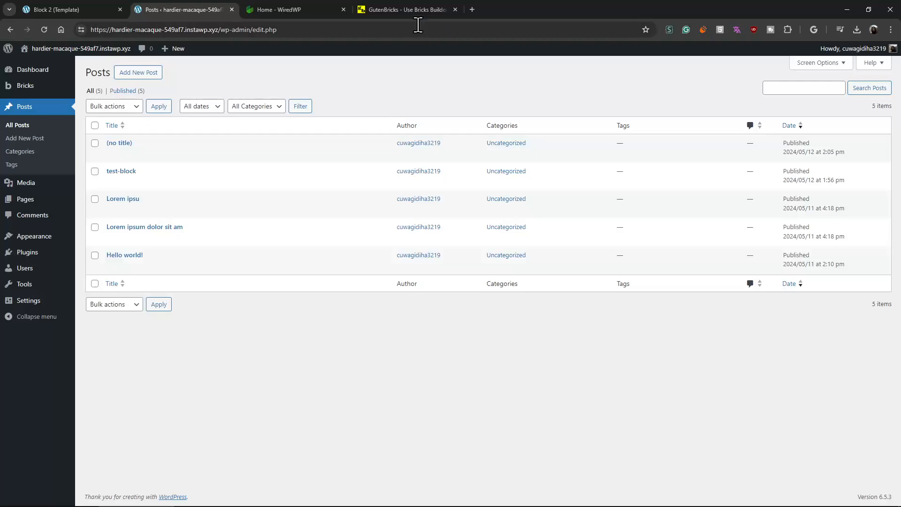
- Revisit the GutenBricks site's Freelancer, Developer and Agency pricing plans and scroll back to the headline
{"action": "left_click", "coordinate": [405, 10]}
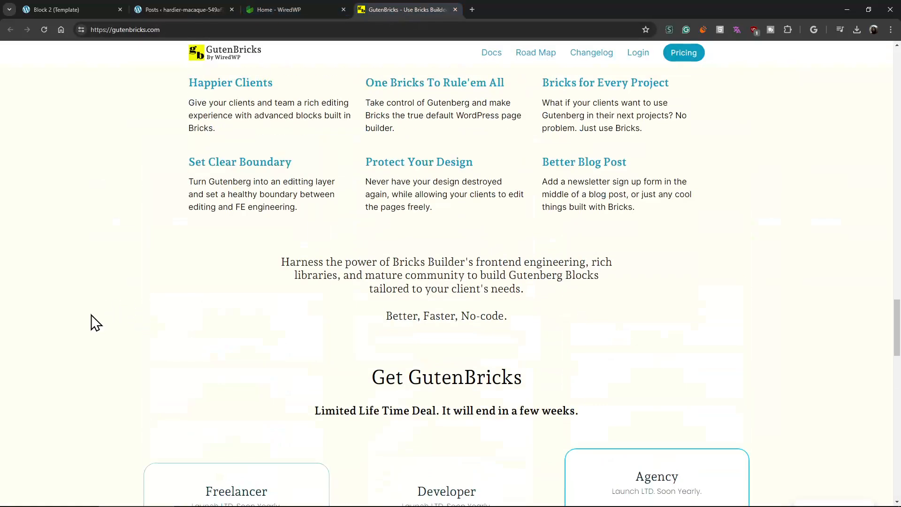
{"action": "scroll", "scroll_direction": "up", "scroll_amount": 3}
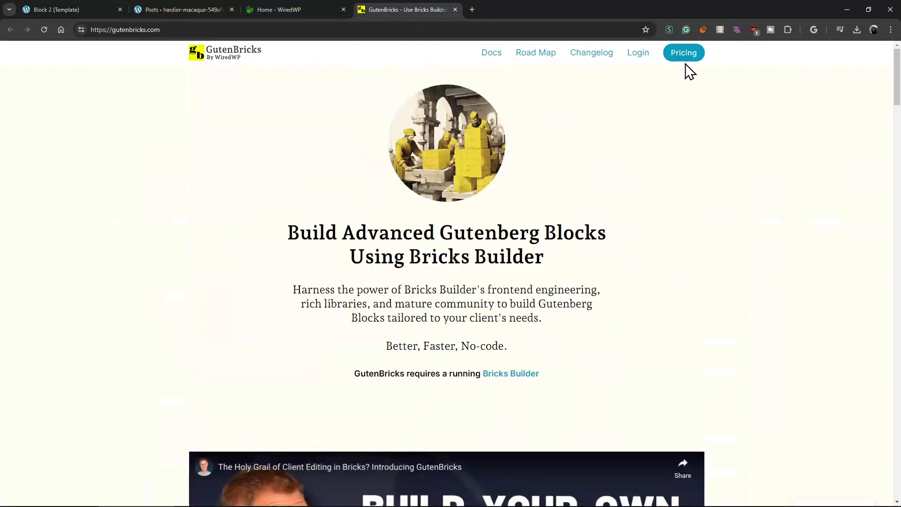
{"action": "left_click", "coordinate": [683, 53]}
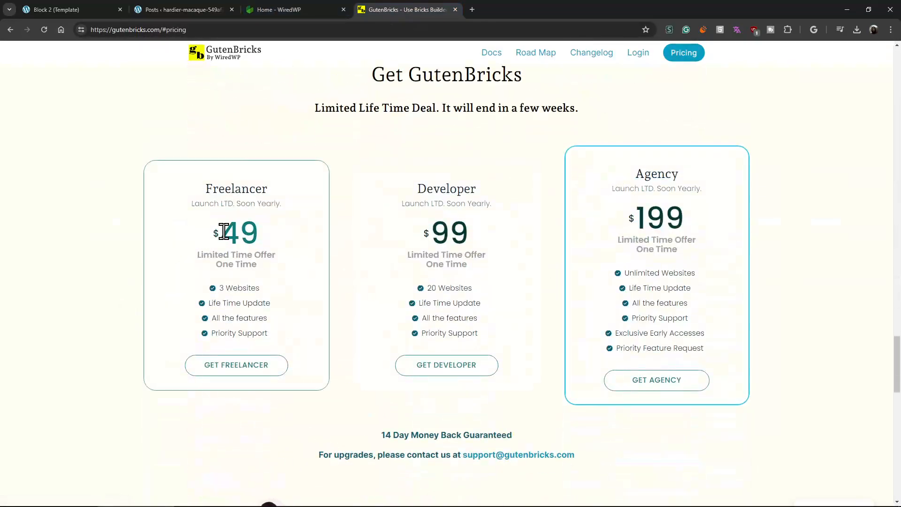
{"action": "mouse_move", "coordinate": [278, 240]}
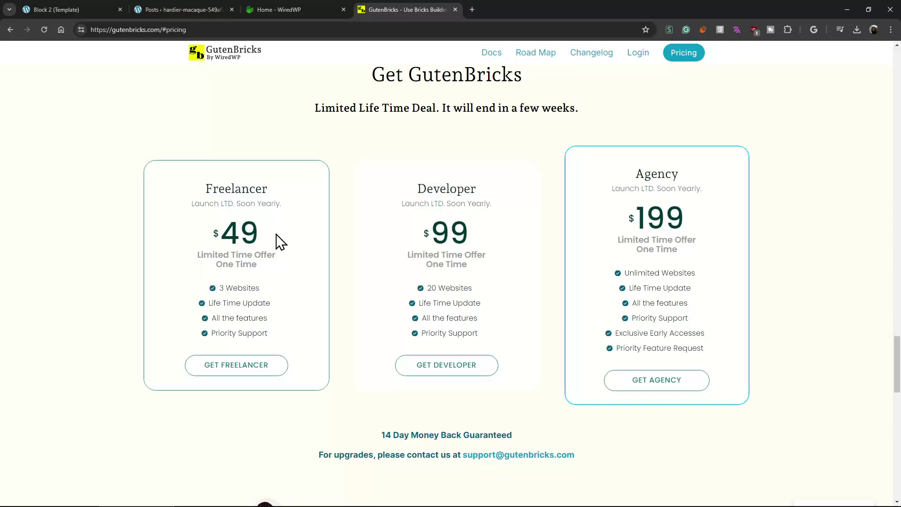
{"action": "mouse_move", "coordinate": [190, 238]}
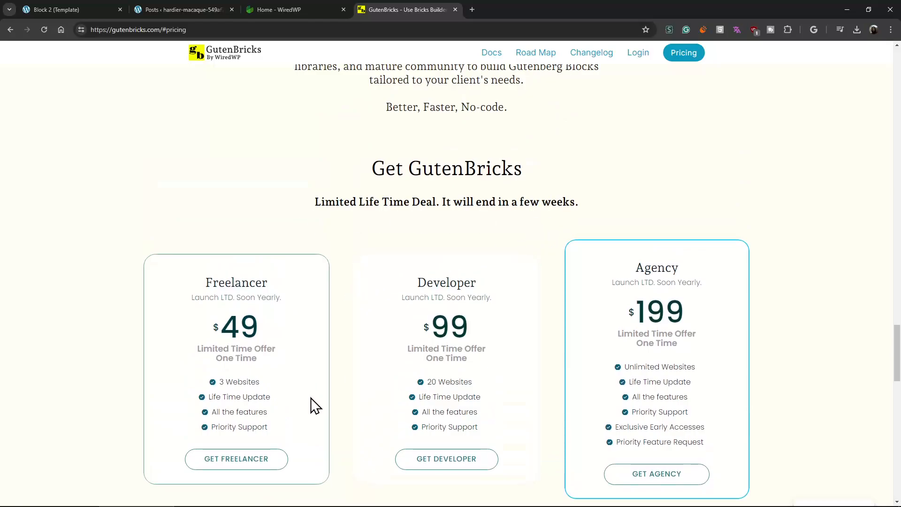
{"action": "scroll", "scroll_direction": "up", "scroll_amount": 3}
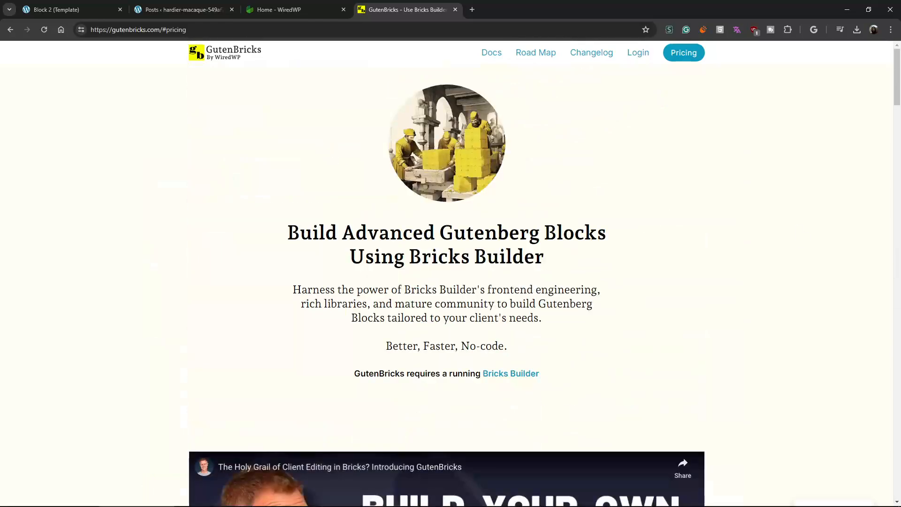